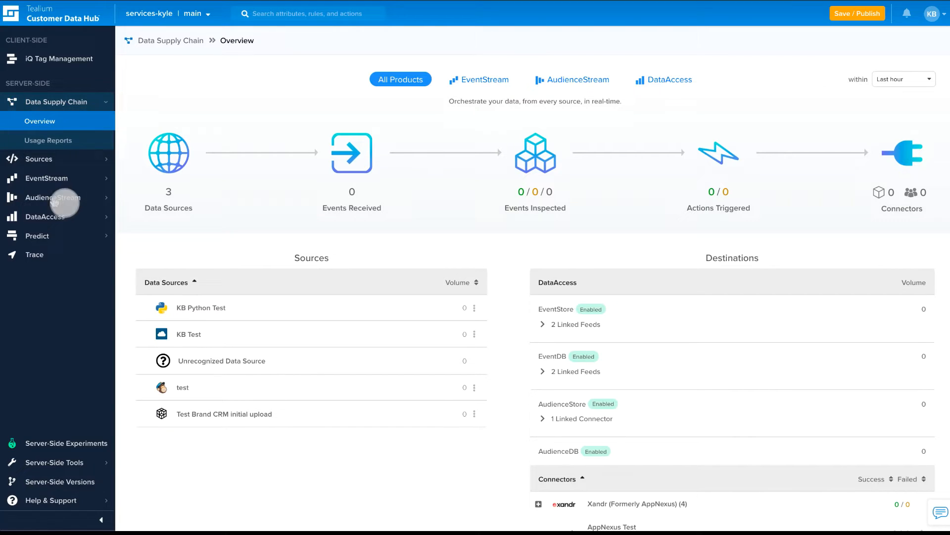
# - Go to Audience Connectors under AudienceStream and switch off Hubspot Test's visitor-data action
pyautogui.click(60, 254)
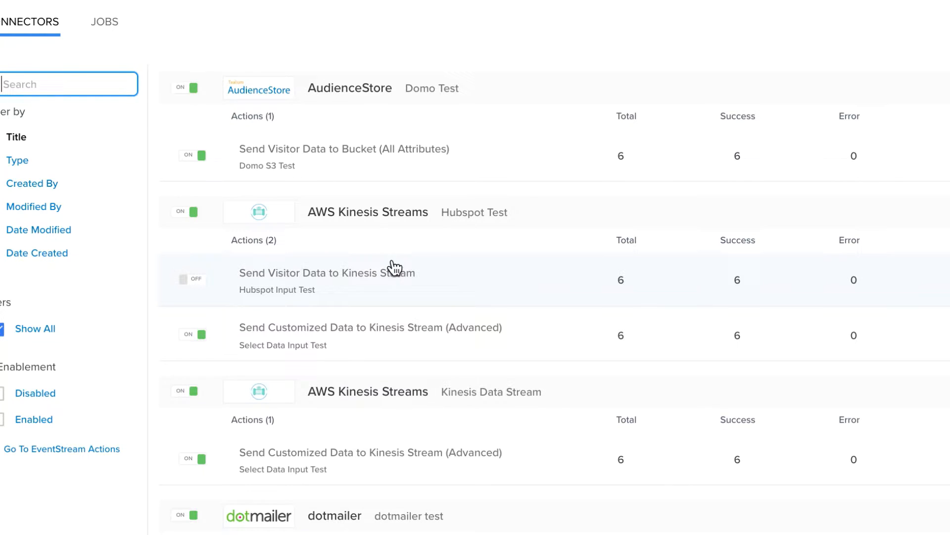
pyautogui.moveTo(342, 218)
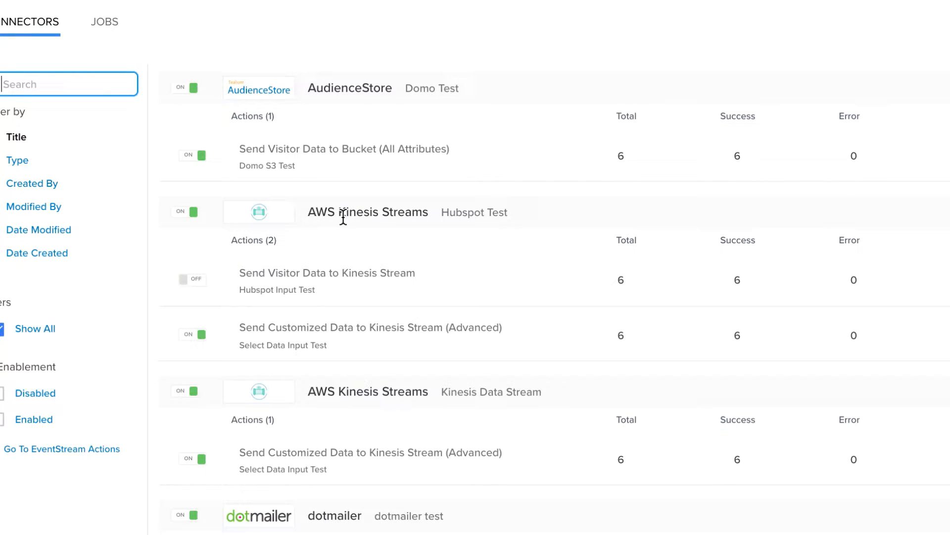
pyautogui.moveTo(353, 299)
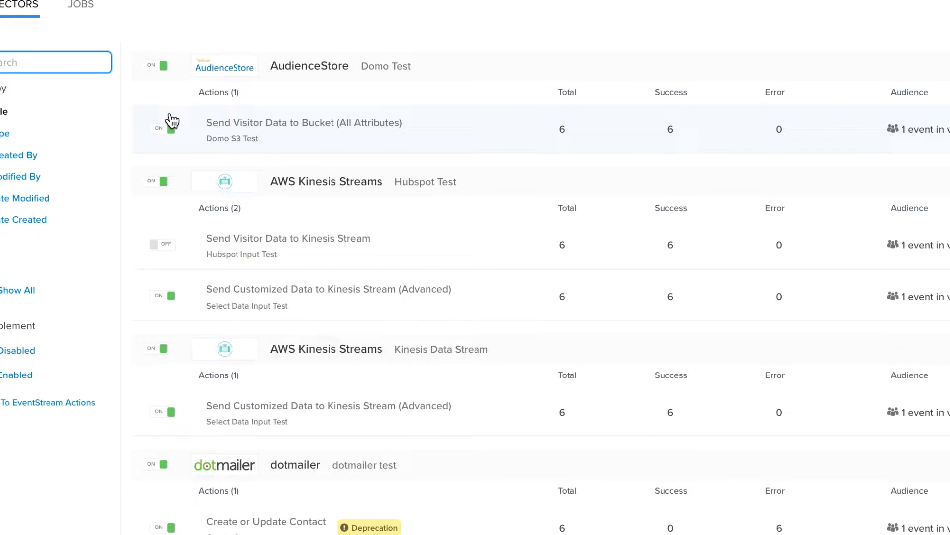
pyautogui.click(163, 244)
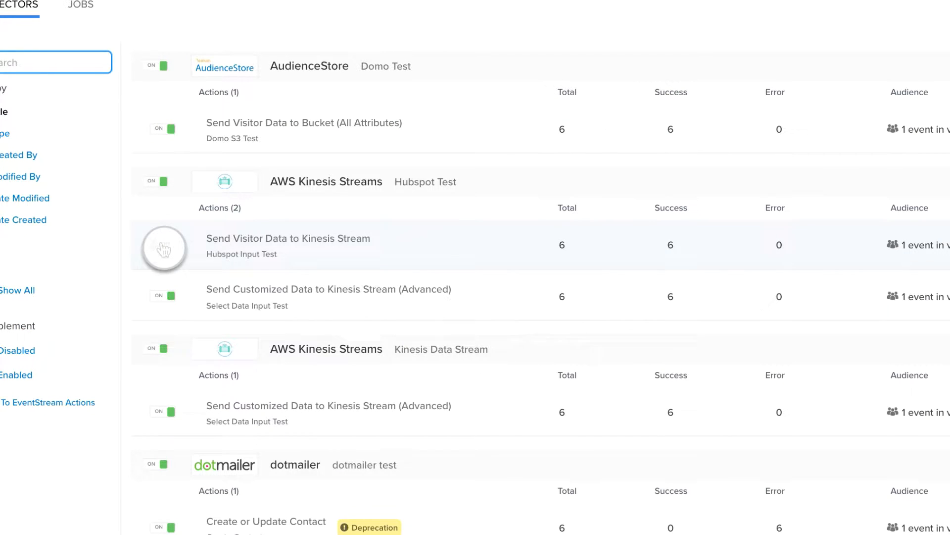
pyautogui.click(162, 245)
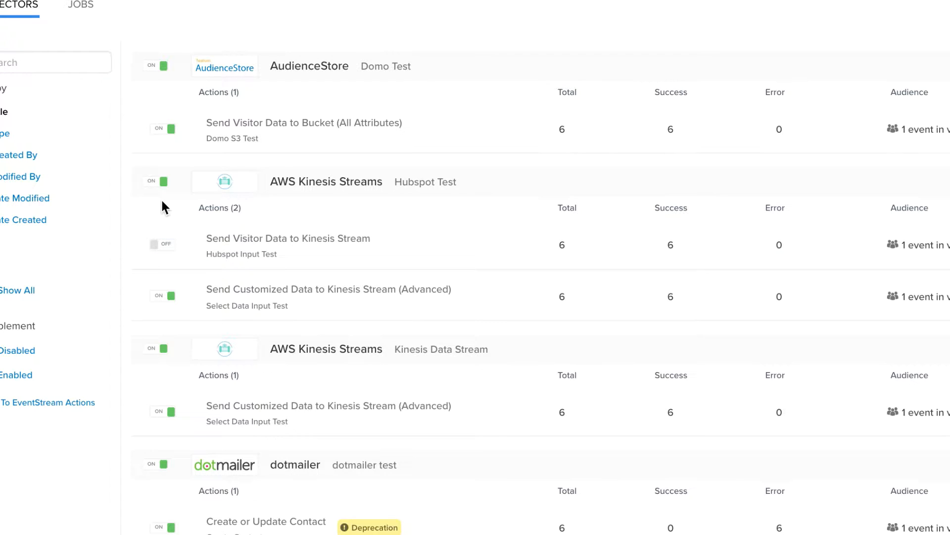
# - Toggle the Hubspot Test connector off and back on
pyautogui.click(160, 181)
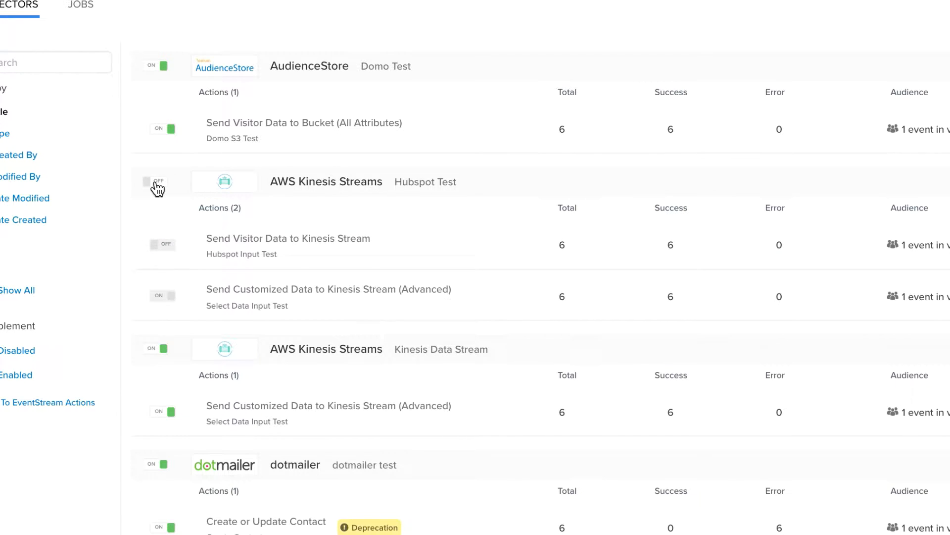
pyautogui.click(162, 181)
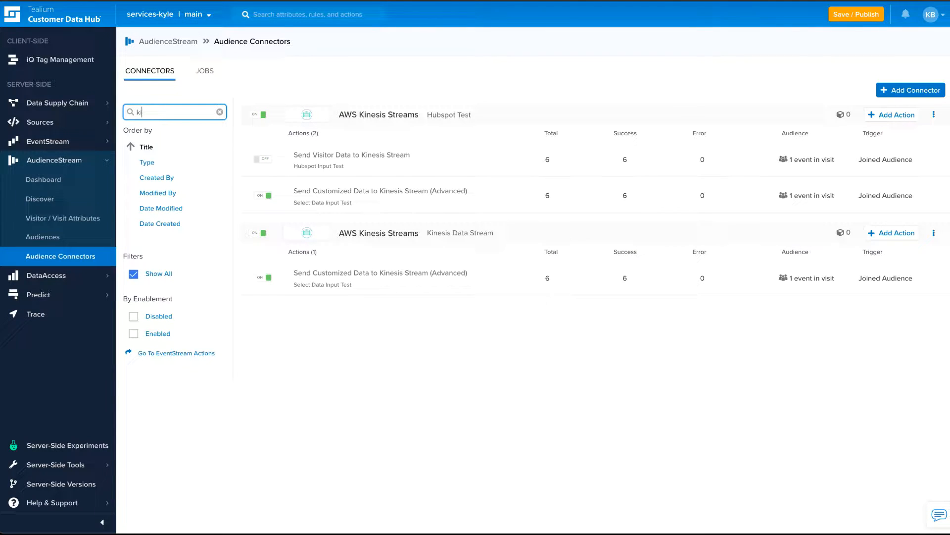
pyautogui.click(220, 112)
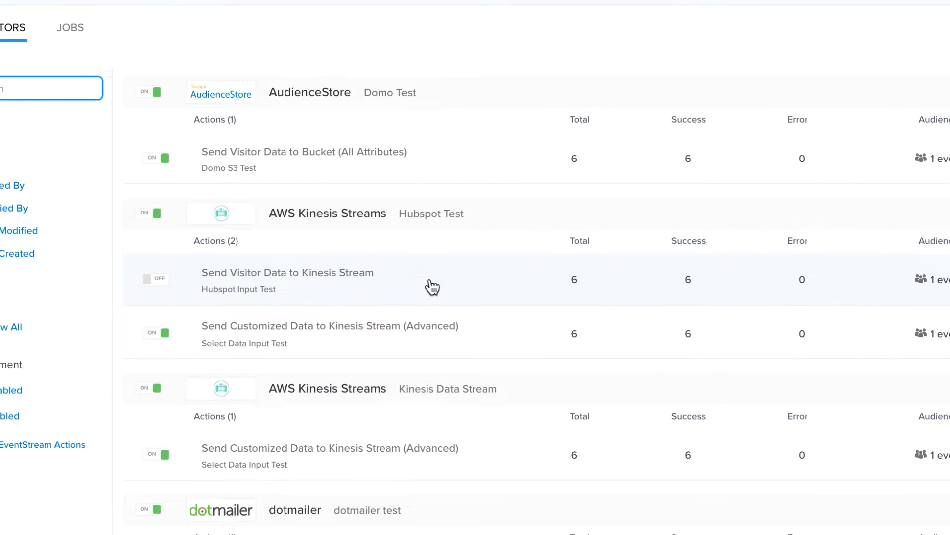
pyautogui.moveTo(562, 283)
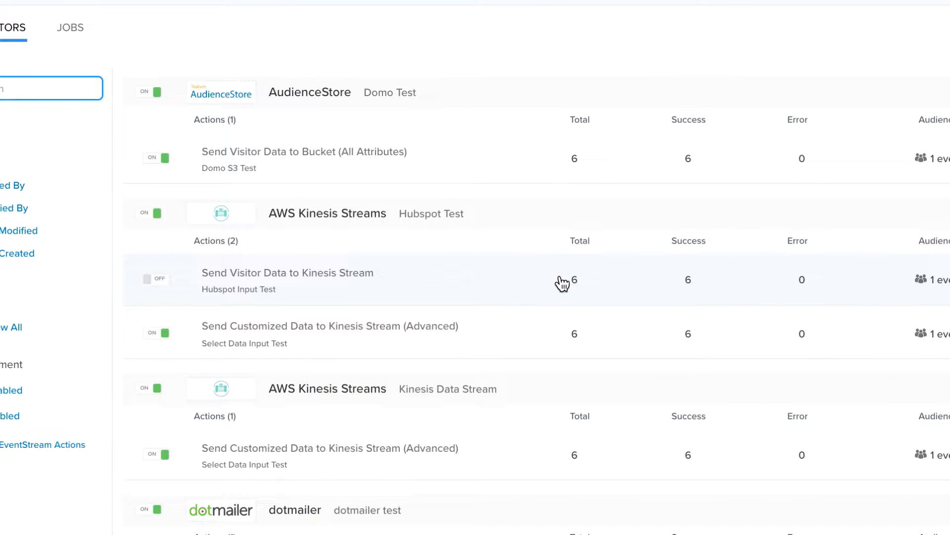
pyautogui.moveTo(653, 286)
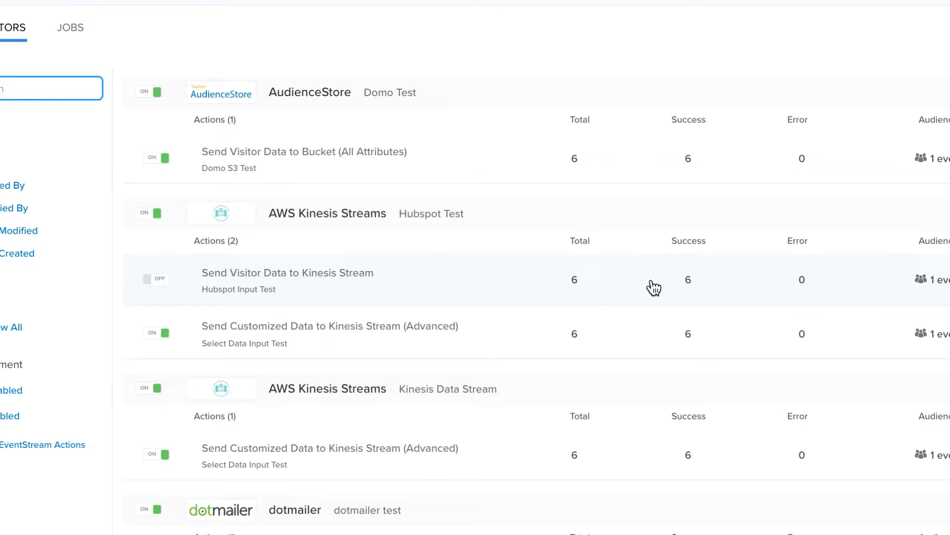
pyautogui.moveTo(805, 289)
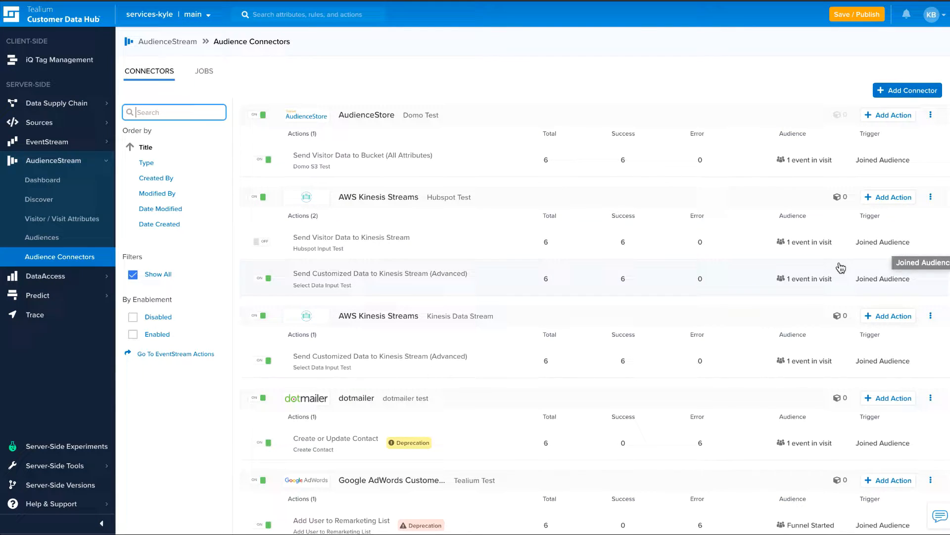
pyautogui.moveTo(932, 197)
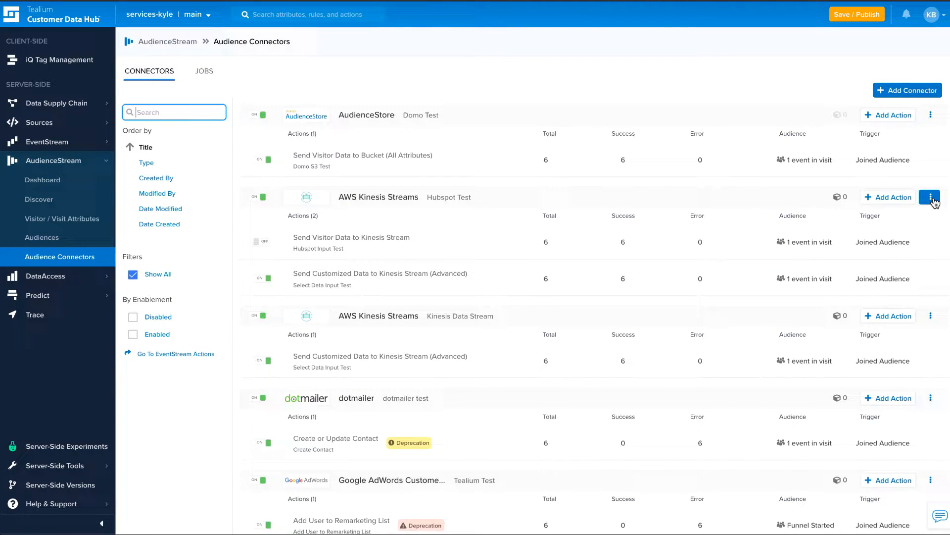
pyautogui.click(931, 197)
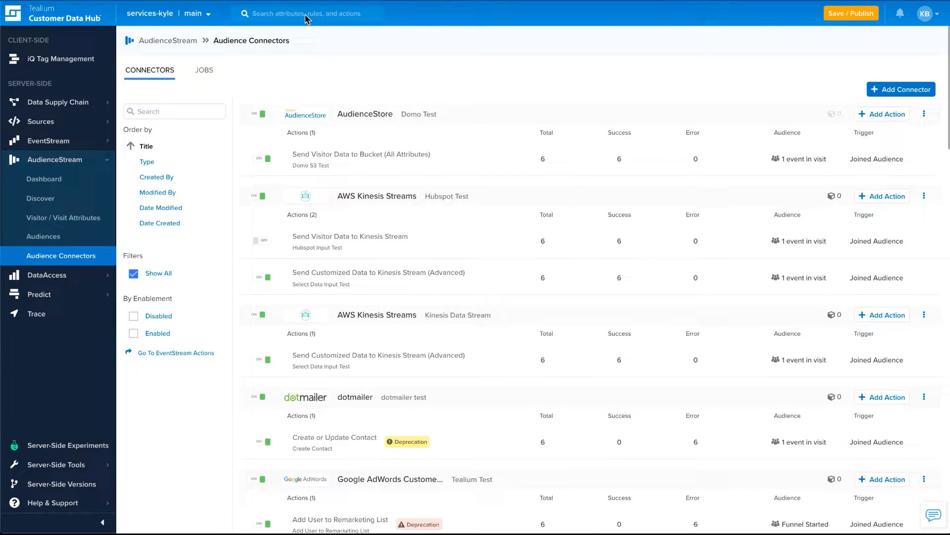
pyautogui.click(306, 13)
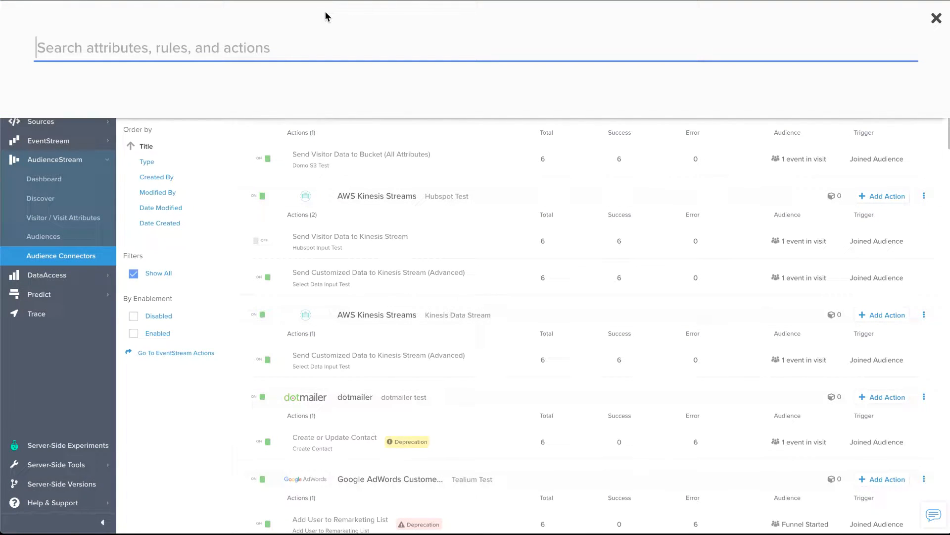
pyautogui.write('d')
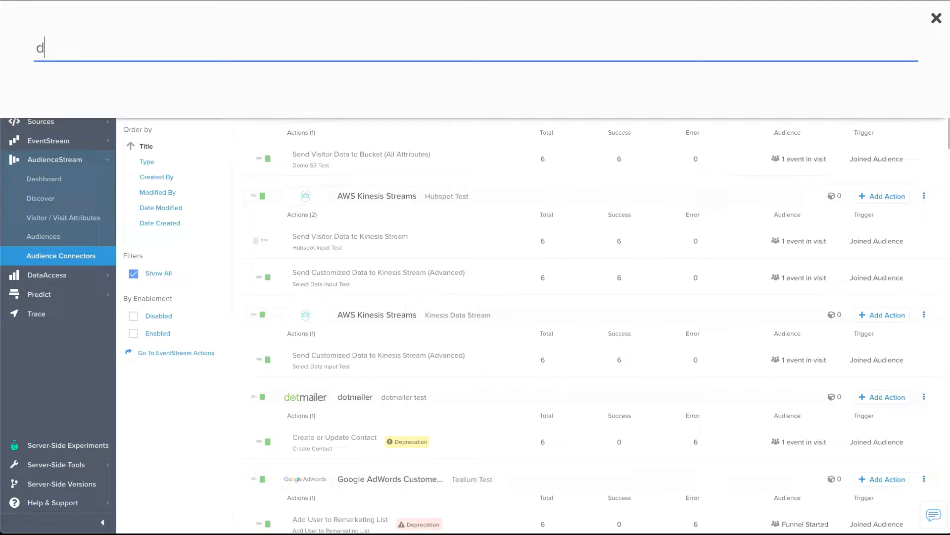
pyautogui.write('omo')
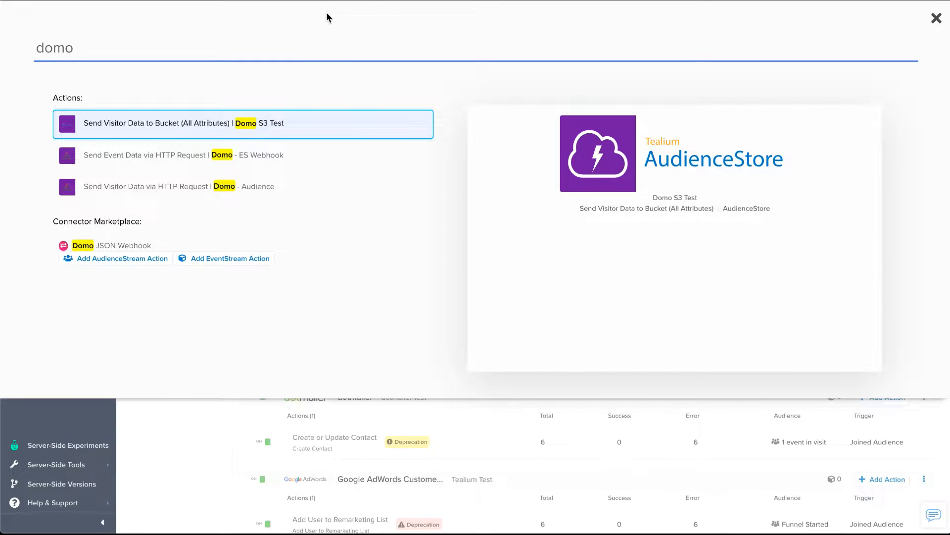
pyautogui.click(111, 245)
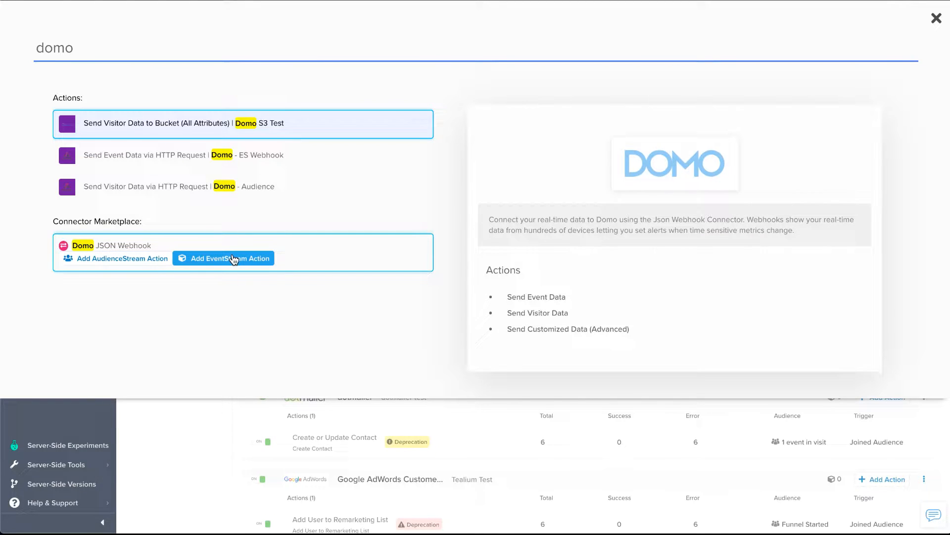
pyautogui.click(935, 19)
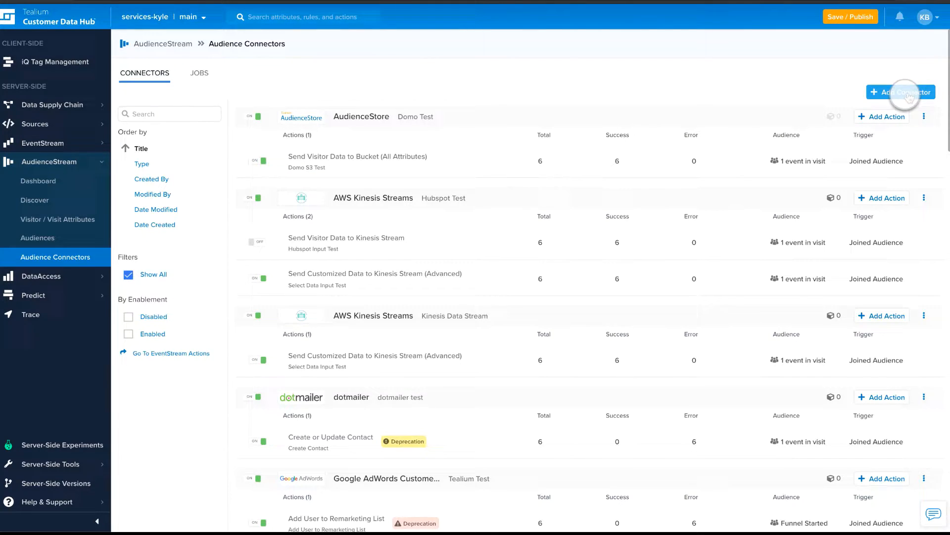
# - Add a connector, search 'domo' in the marketplace and continue with Domo JSON Webhook
pyautogui.click(901, 92)
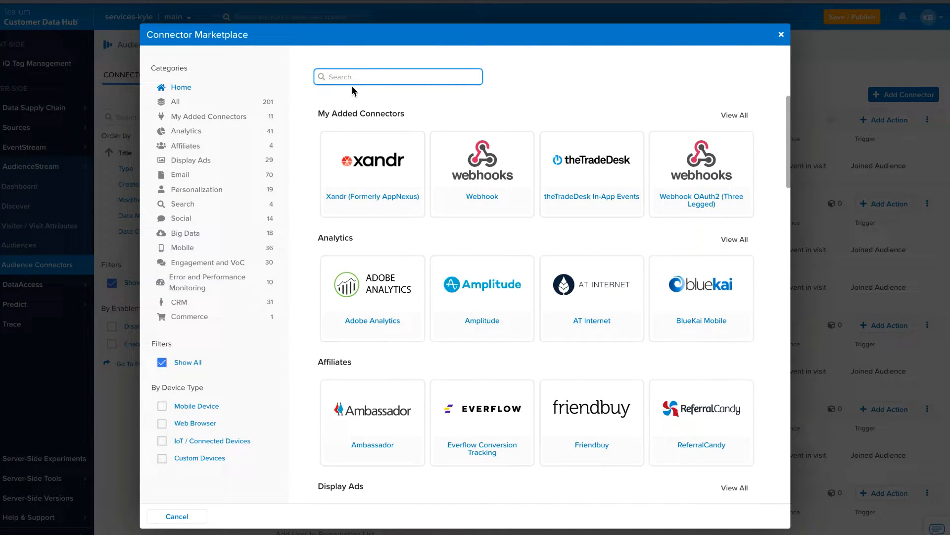
pyautogui.write('domo')
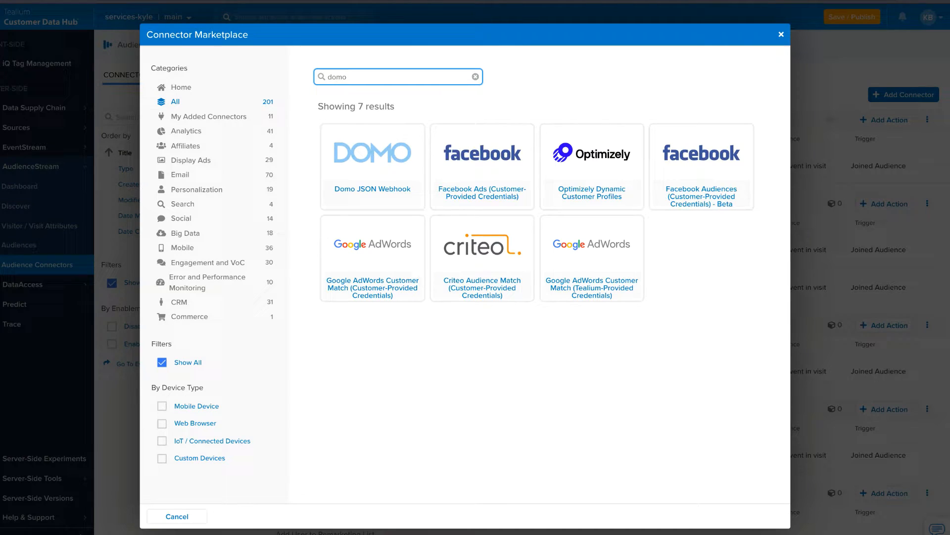
pyautogui.click(372, 167)
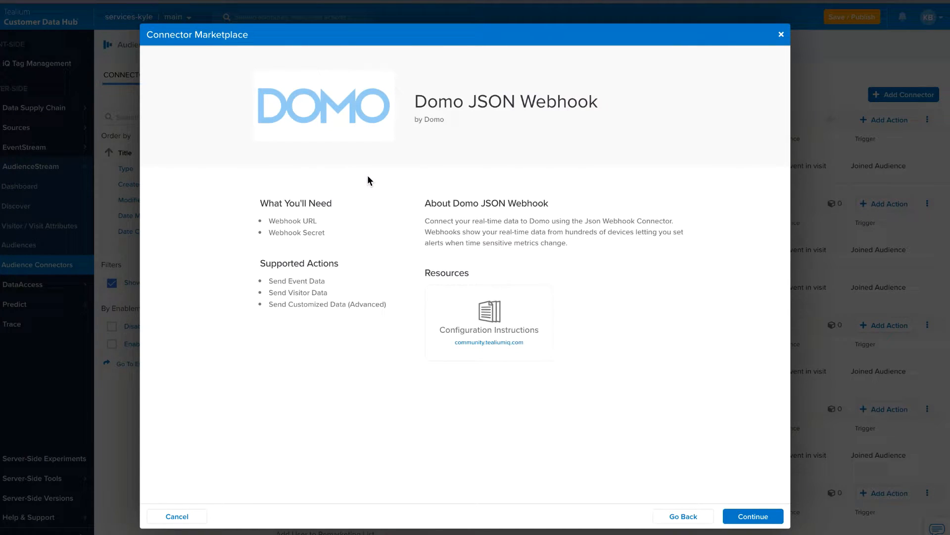
pyautogui.moveTo(348, 481)
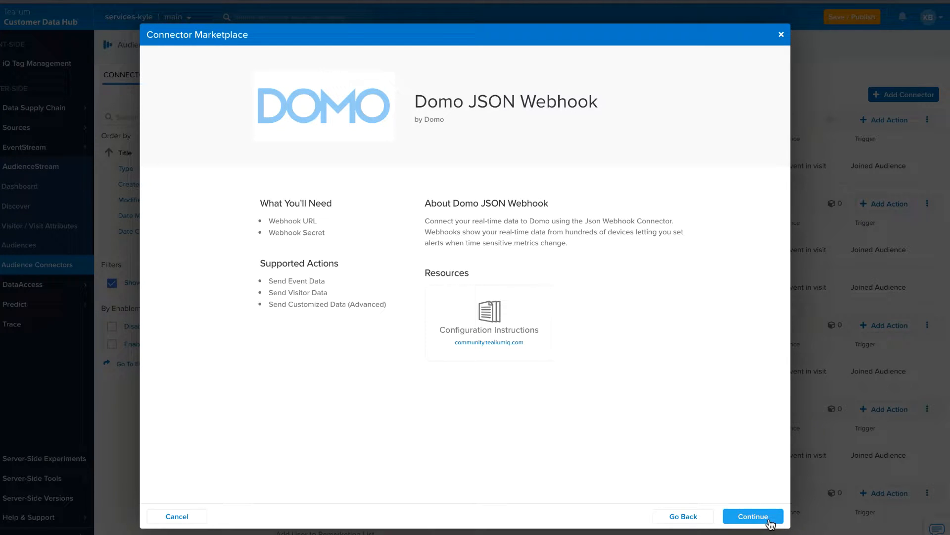
pyautogui.click(753, 516)
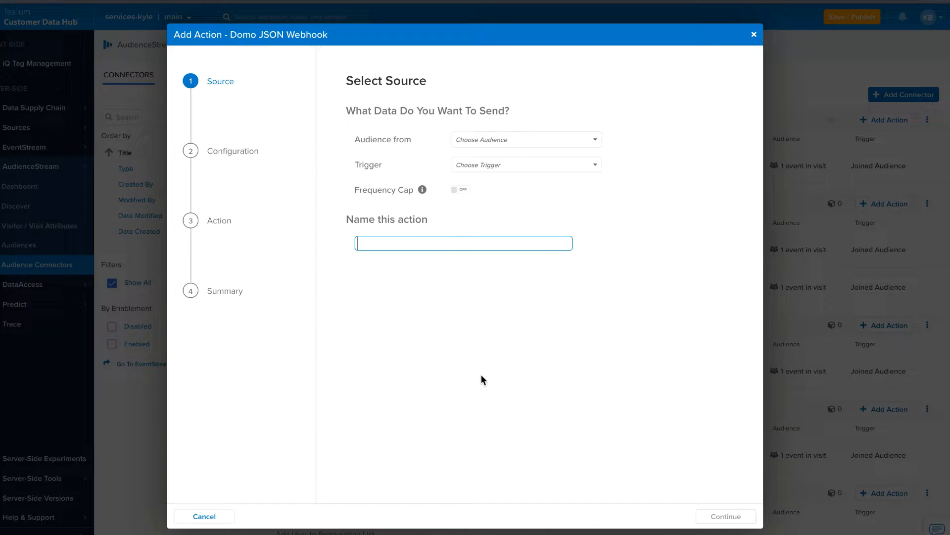
# - Name the Domo action 'Tealium' with audience '1 event in visit' and Joined Audience trigger, then continue
pyautogui.click(594, 140)
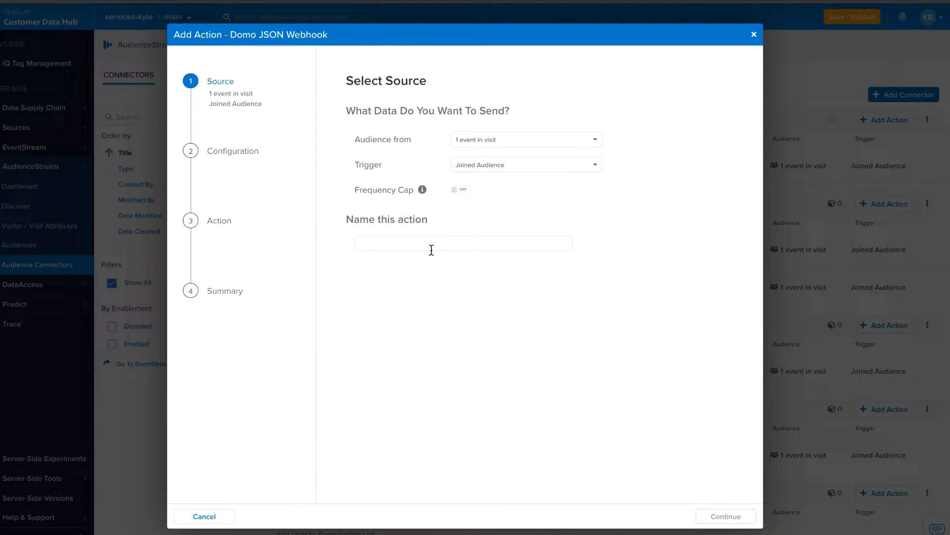
pyautogui.write('Tealium')
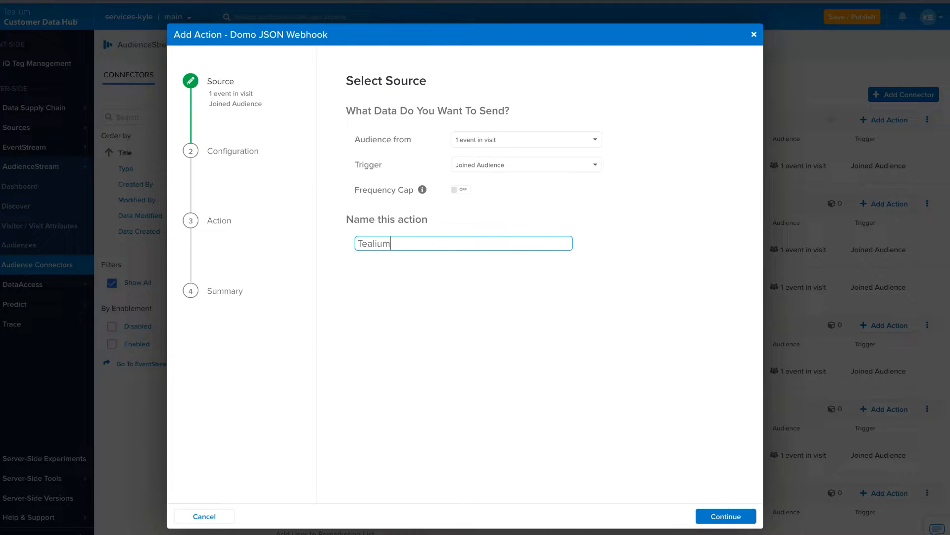
pyautogui.click(725, 516)
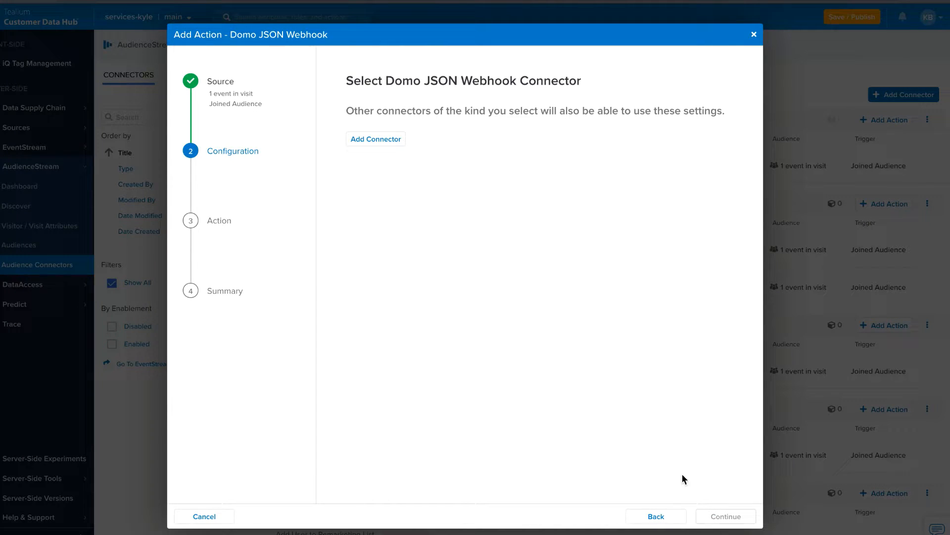
pyautogui.moveTo(436, 208)
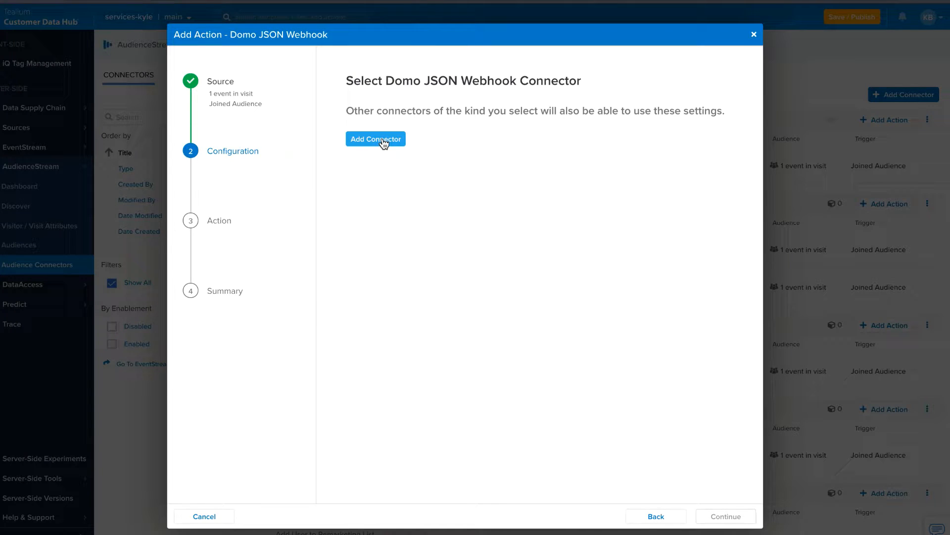
pyautogui.click(376, 139)
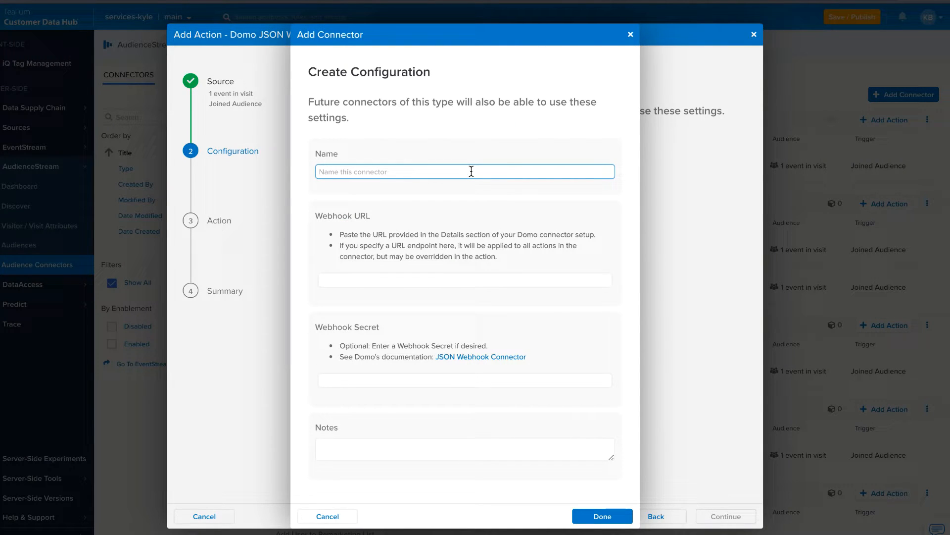
pyautogui.write('Kyle')
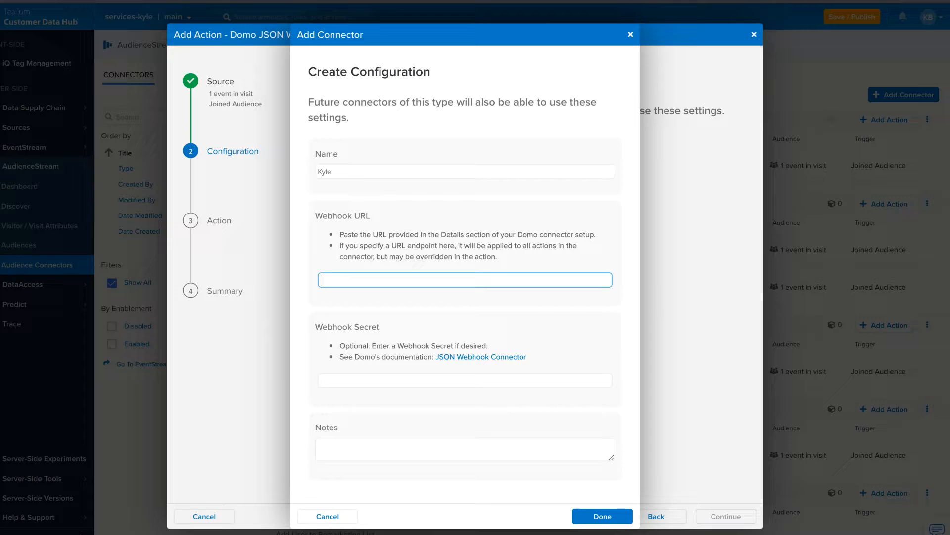
pyautogui.write('http://www.demo.c')
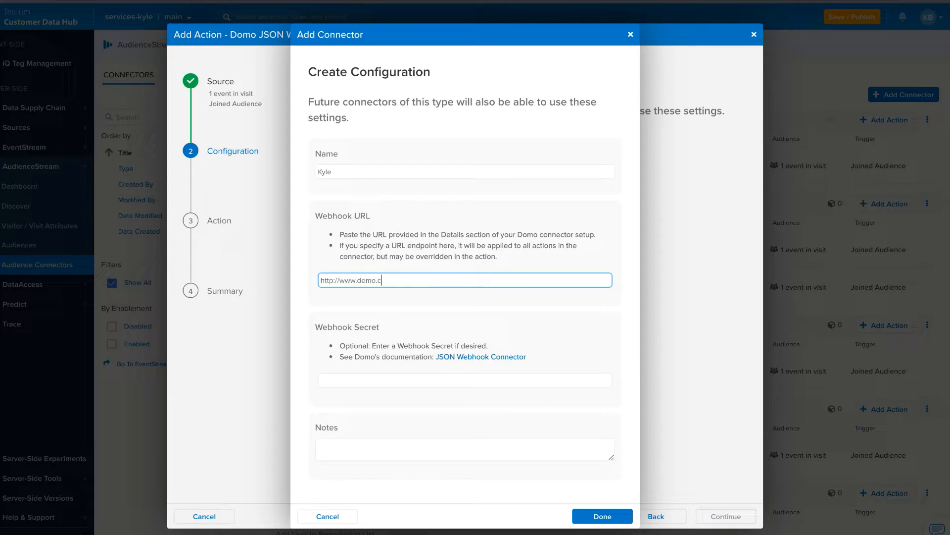
pyautogui.click(464, 381)
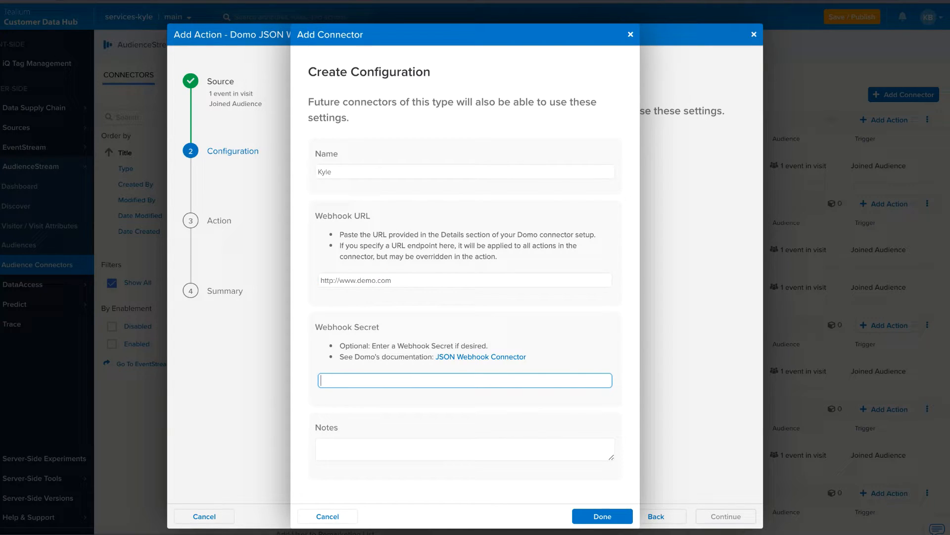
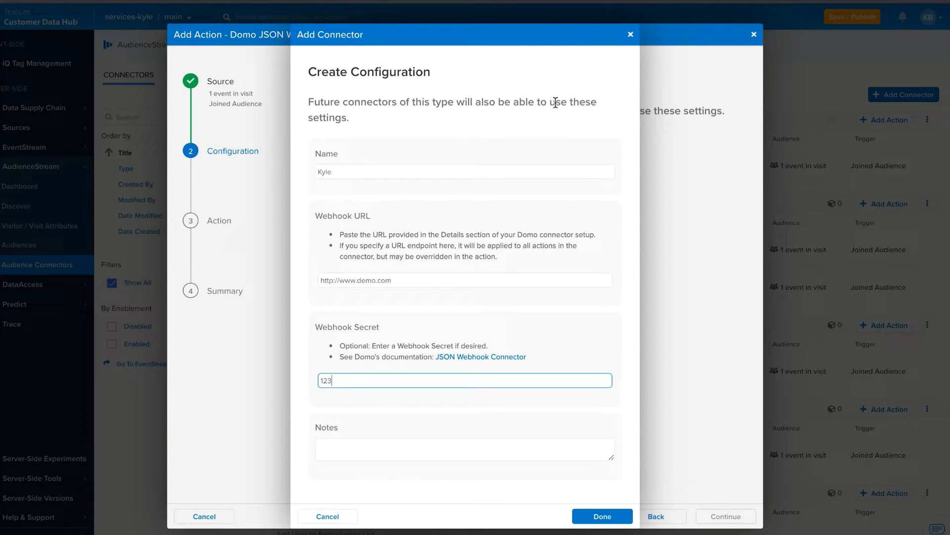
pyautogui.moveTo(518, 337)
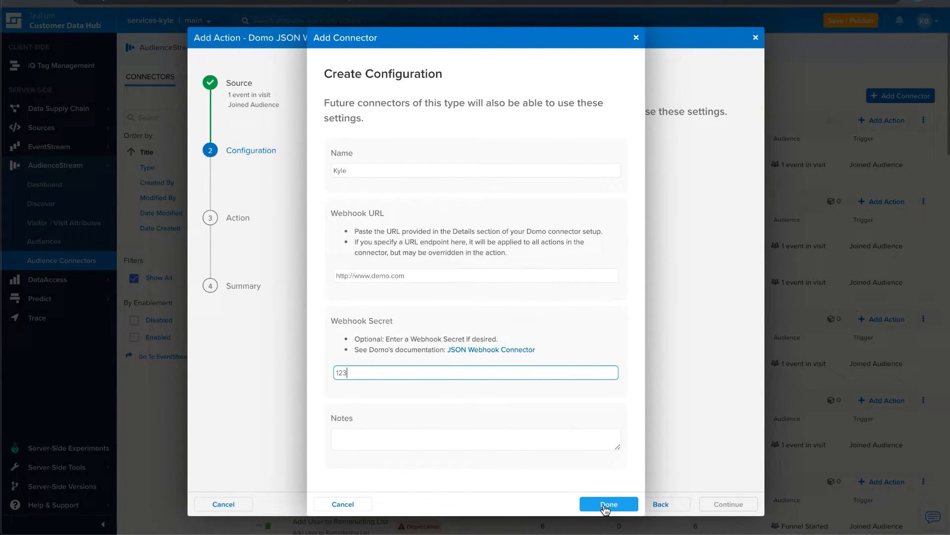
pyautogui.click(608, 503)
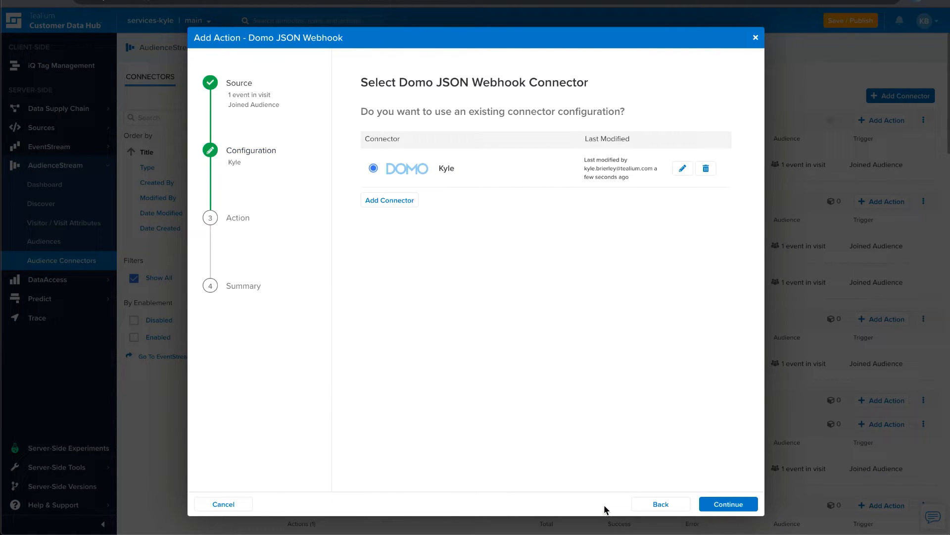
pyautogui.moveTo(495, 165)
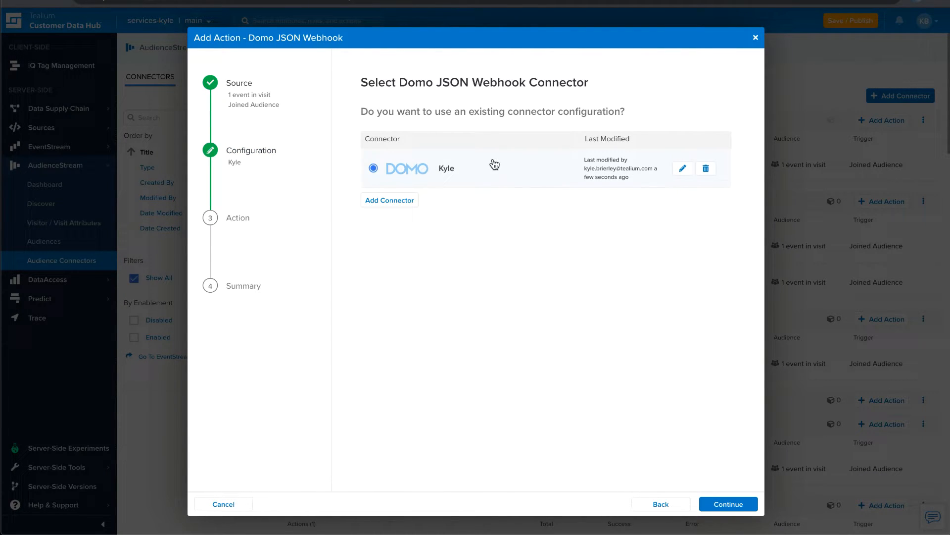
pyautogui.moveTo(524, 409)
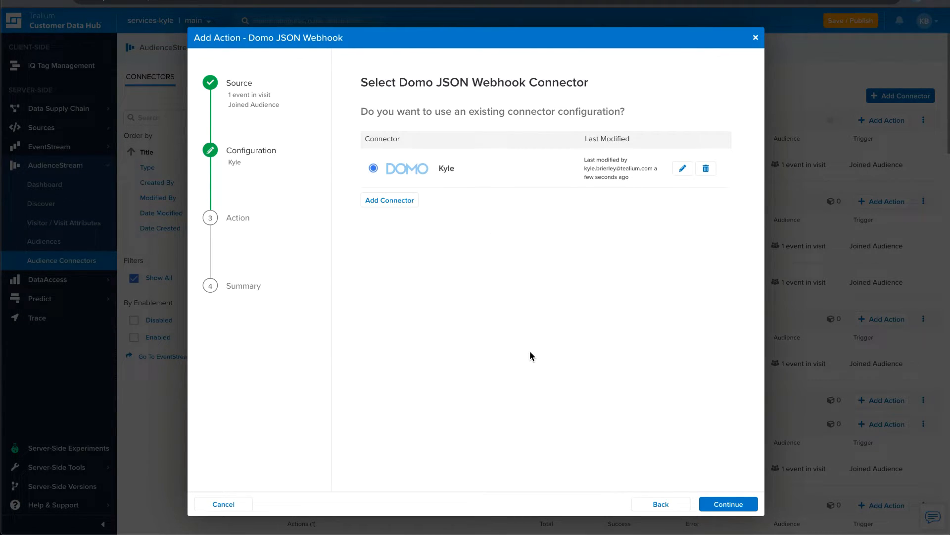
pyautogui.moveTo(593, 270)
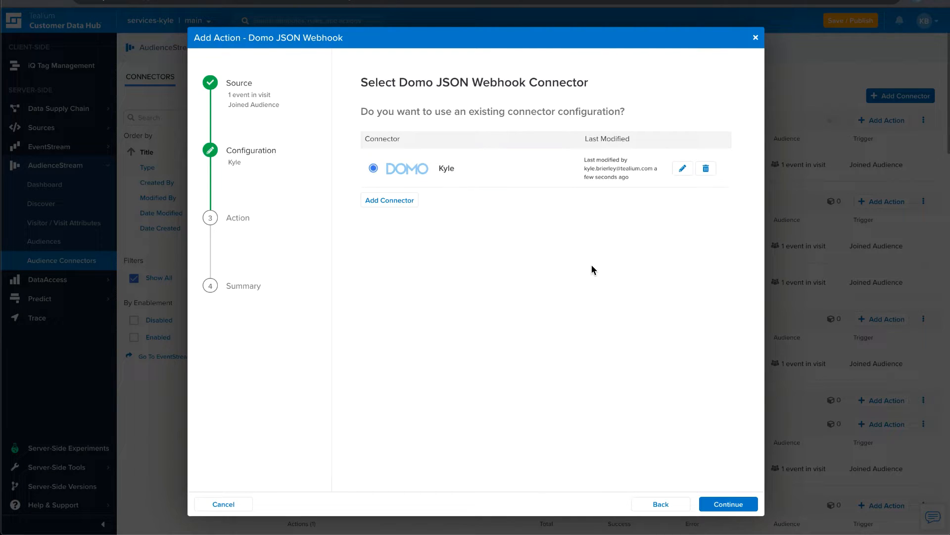
# - Continue with the 'Kyle' configuration to the Action step
pyautogui.click(727, 504)
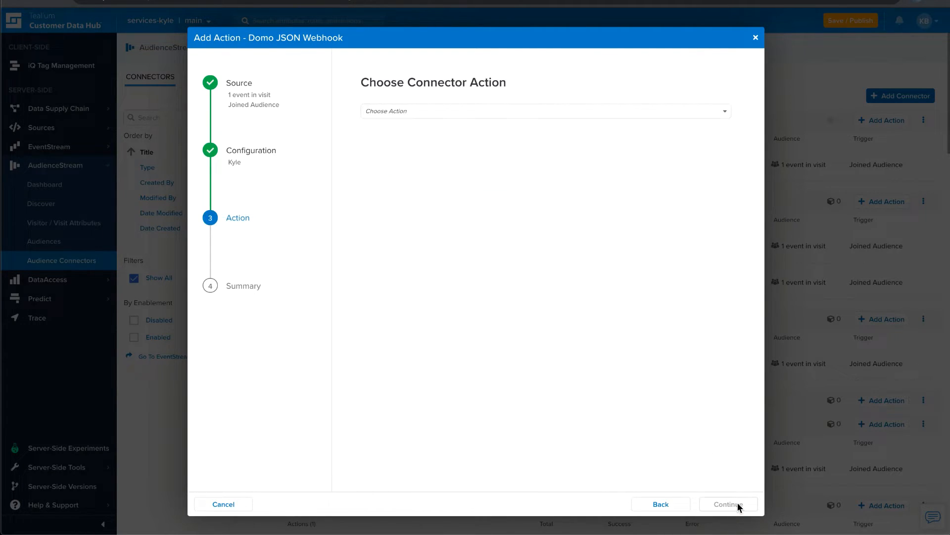
# - Choose Send Visitor Data as the action, leave required options unchecked, and continue through the Summary
pyautogui.click(544, 111)
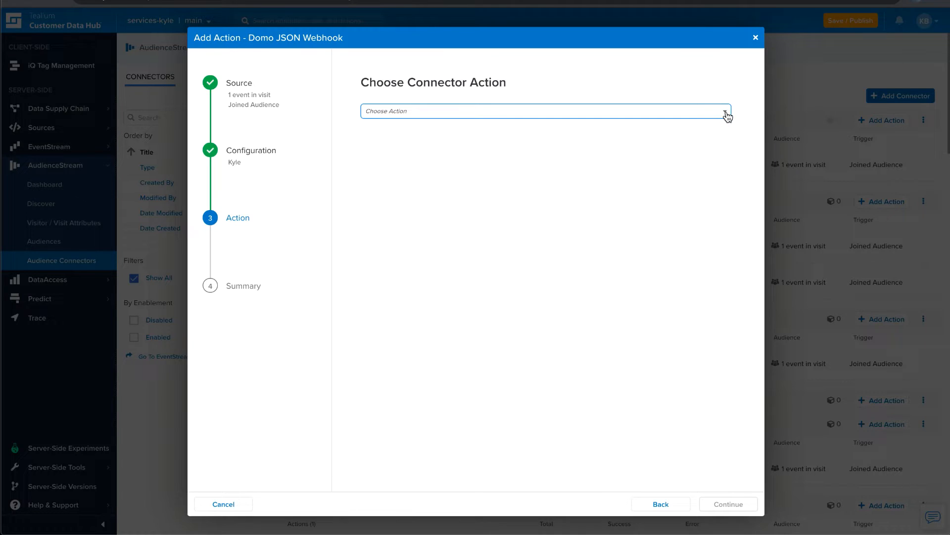
pyautogui.click(543, 111)
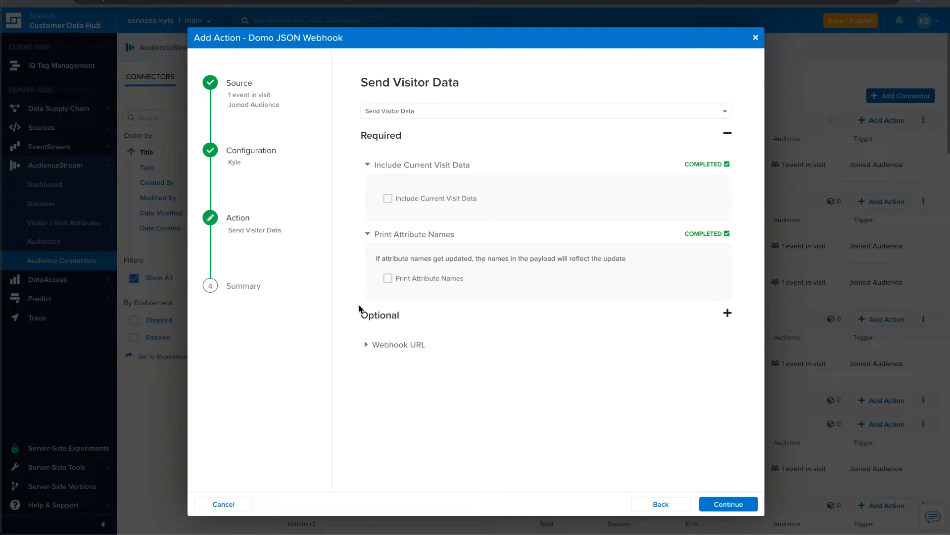
pyautogui.moveTo(440, 434)
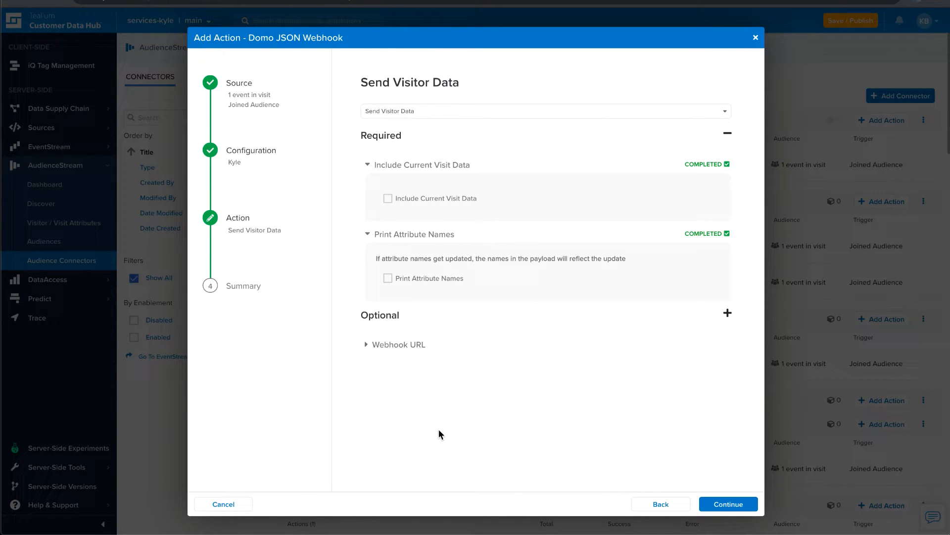
pyautogui.click(728, 504)
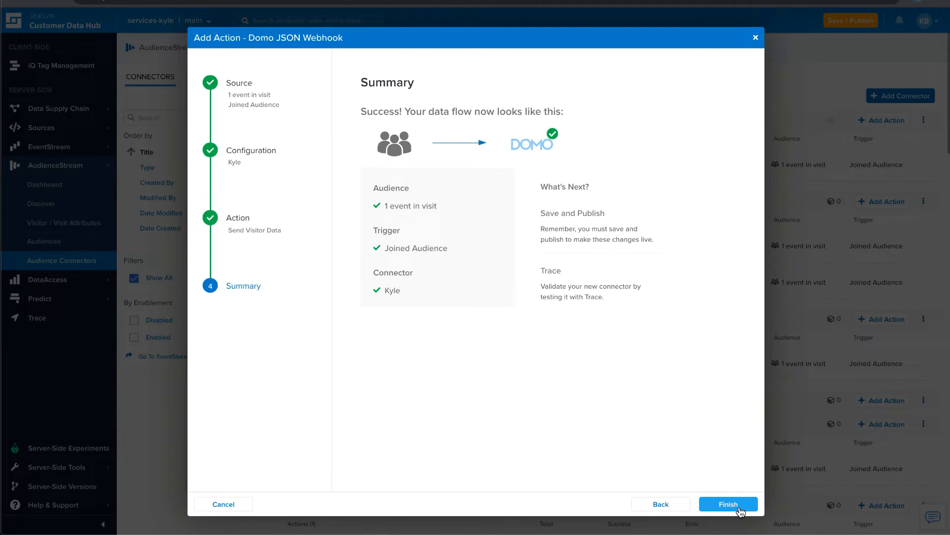
pyautogui.click(729, 504)
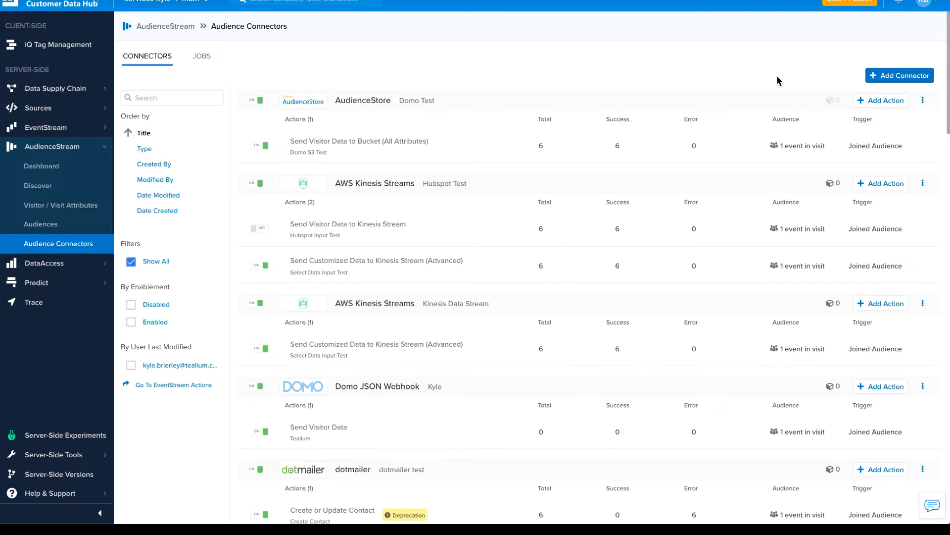
# - Scroll the Audience Connectors list down to the new Domo JSON Webhook 'Kyle' entry
pyautogui.scroll(-3)
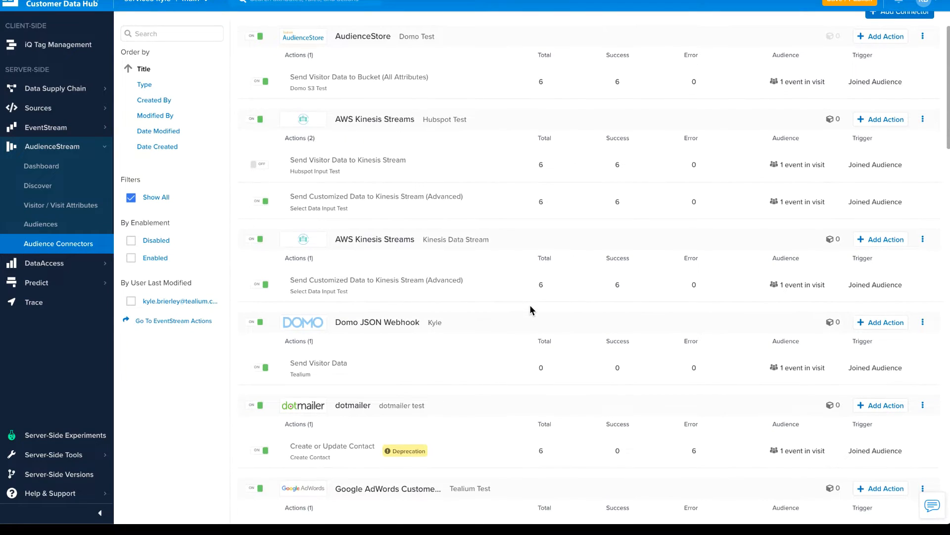
pyautogui.moveTo(478, 367)
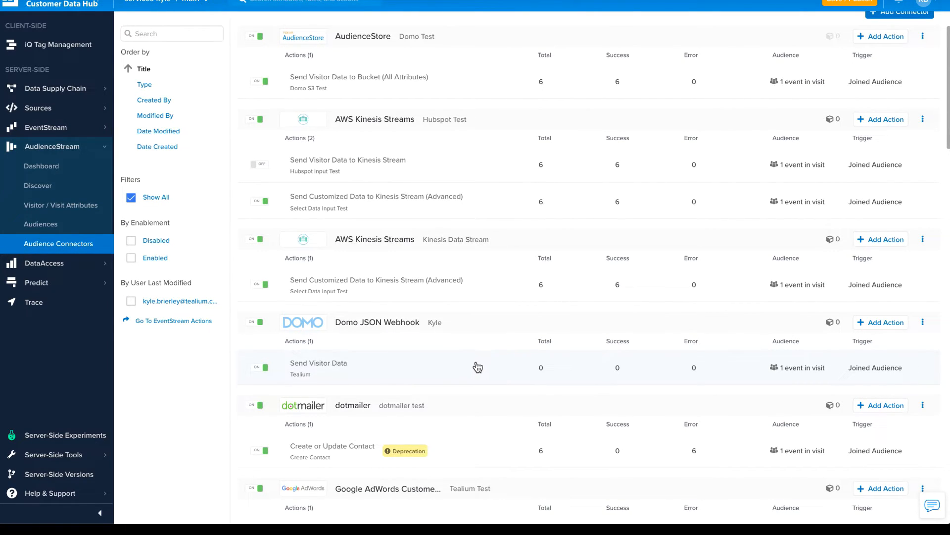
pyautogui.moveTo(363, 368)
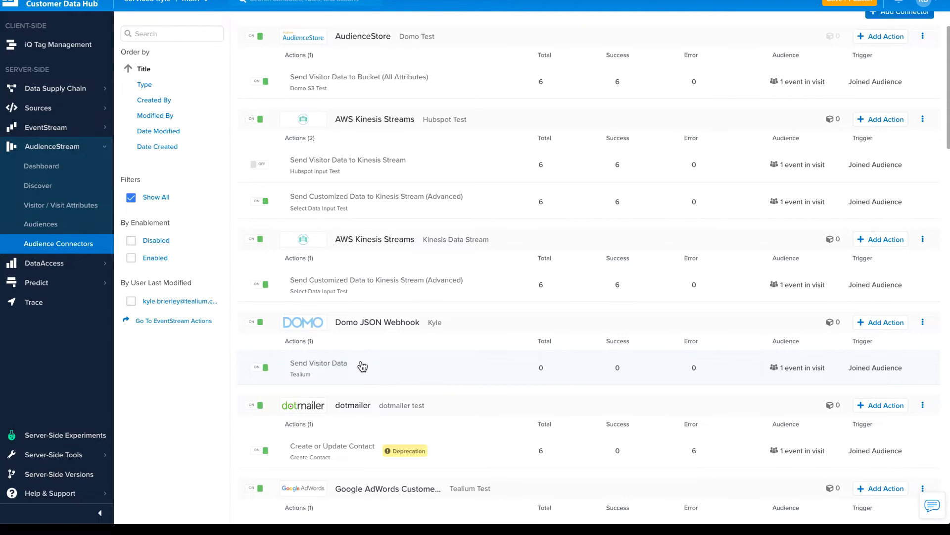
# - View the Send Visitor Data report showing zero volume and no errors, then return to the list
pyautogui.click(318, 368)
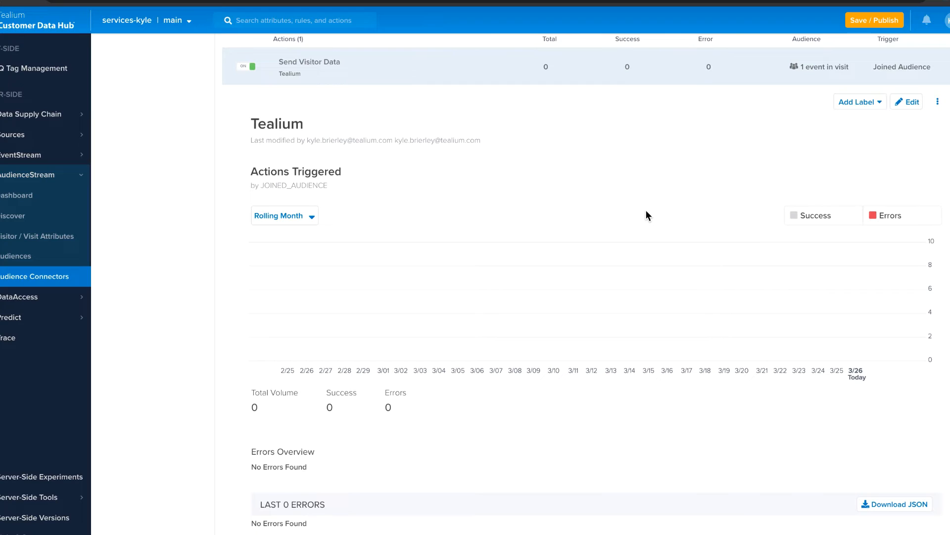
pyautogui.moveTo(295, 297)
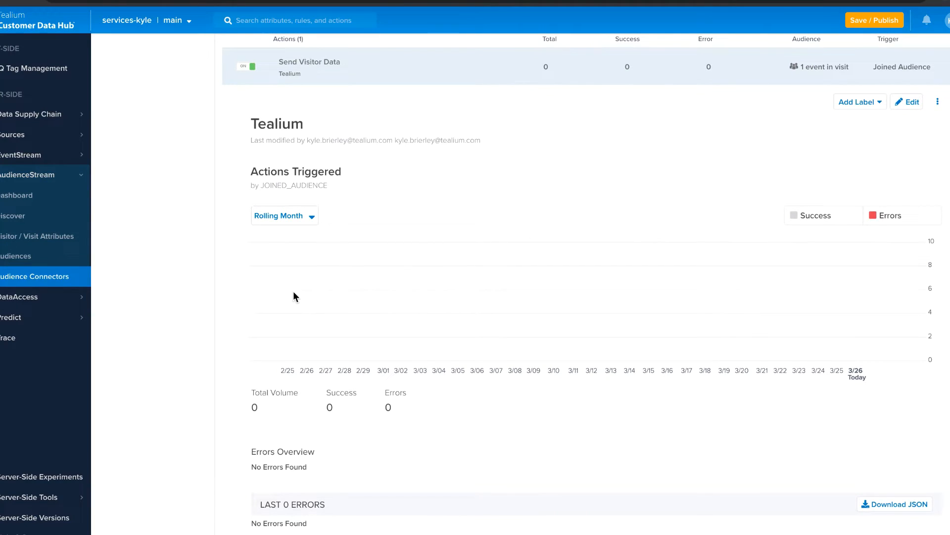
pyautogui.moveTo(629, 381)
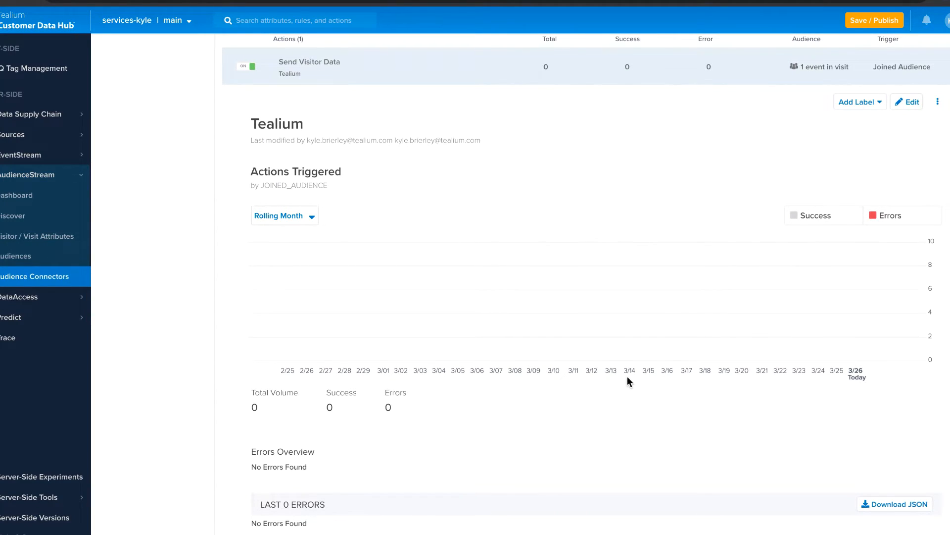
pyautogui.scroll(3)
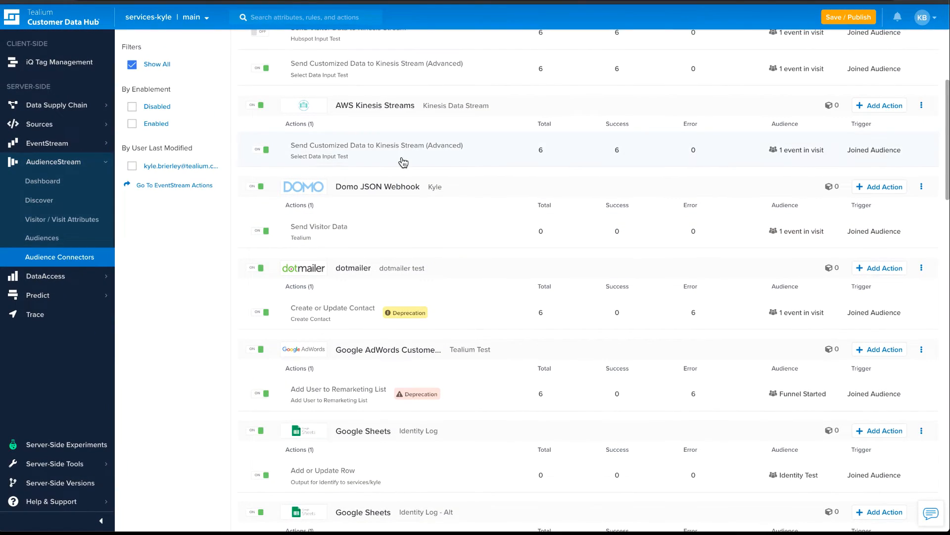
# - View the Kinesis Stream (Advanced) action report over a Rolling Week, showing 6 successes and zero errors
pyautogui.click(376, 150)
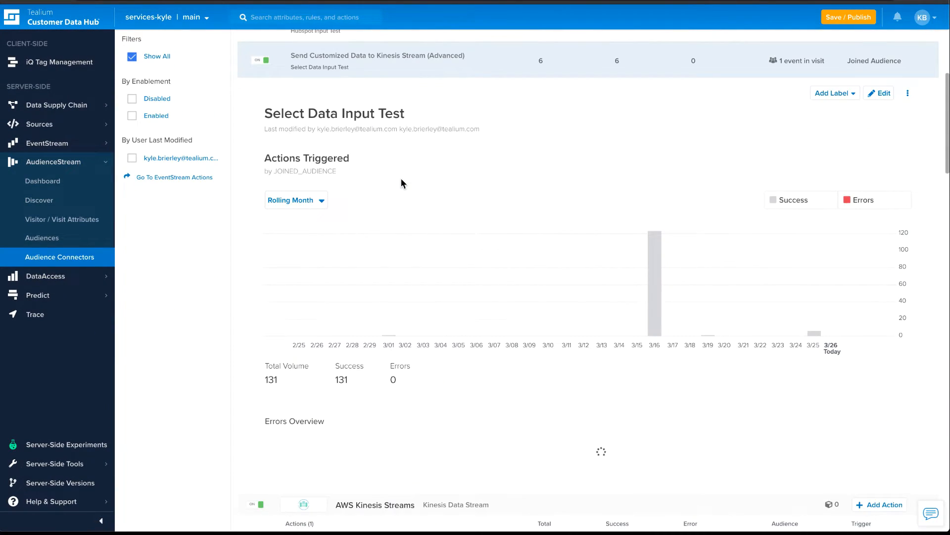
pyautogui.scroll(-3)
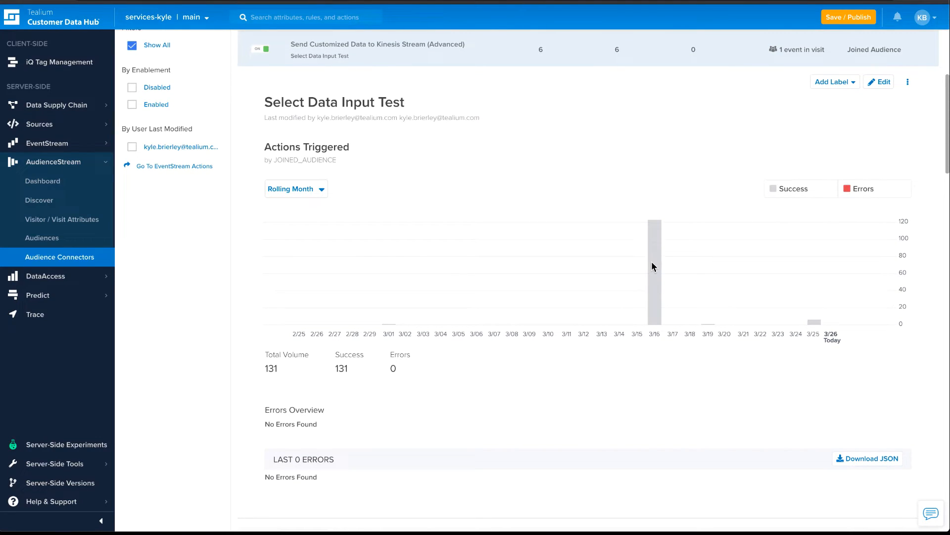
pyautogui.moveTo(745, 313)
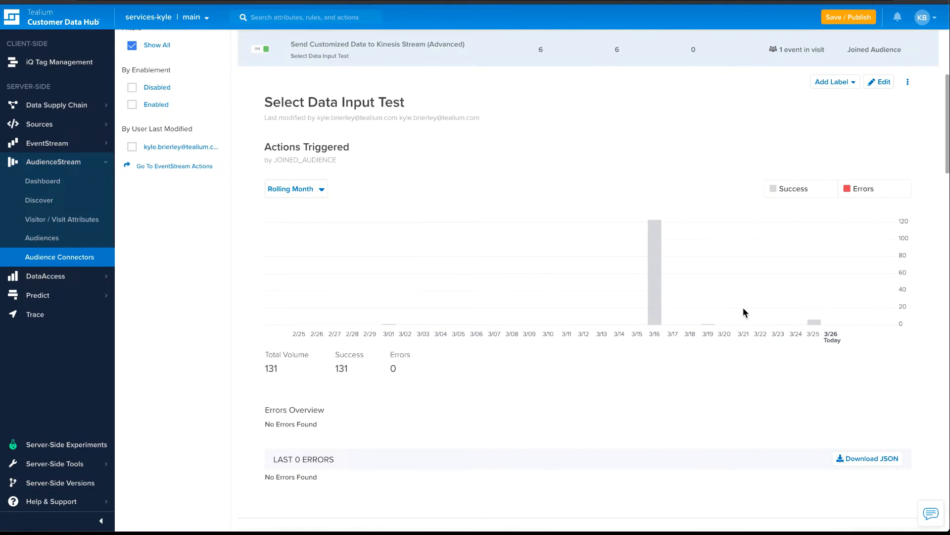
pyautogui.moveTo(341, 200)
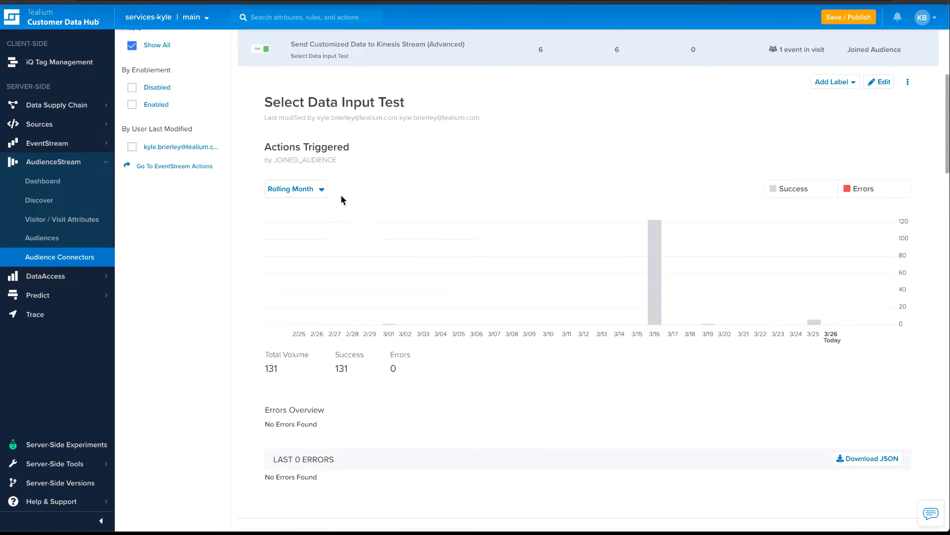
pyautogui.click(295, 189)
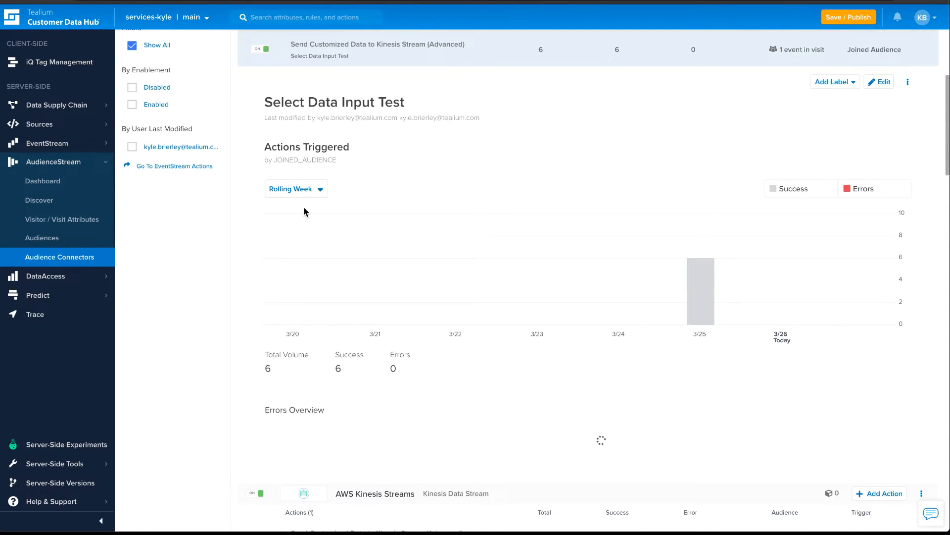
pyautogui.scroll(-3)
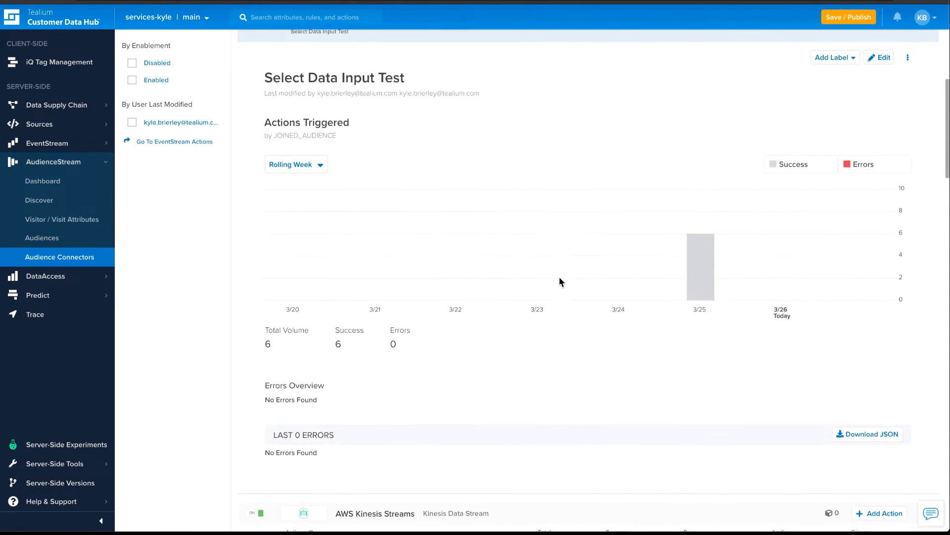
pyautogui.scroll(-3)
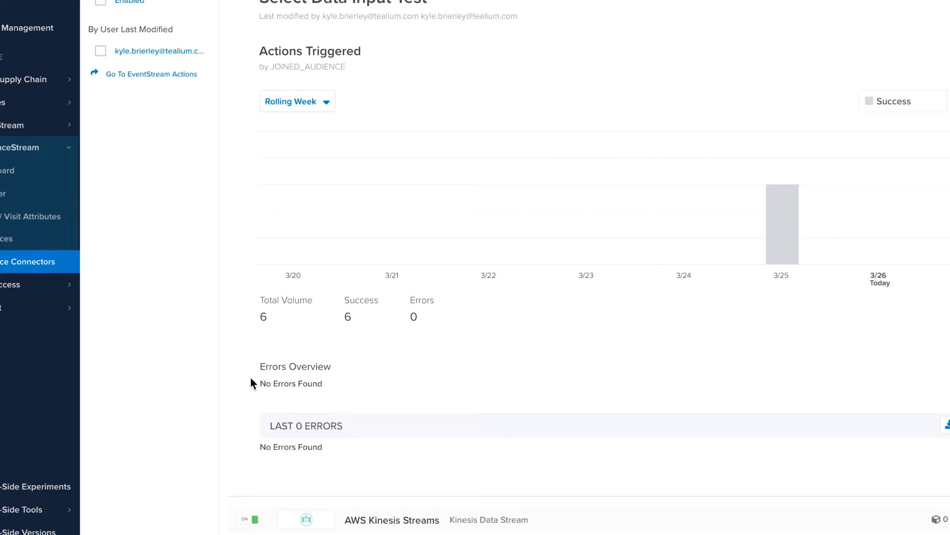
pyautogui.scroll(3)
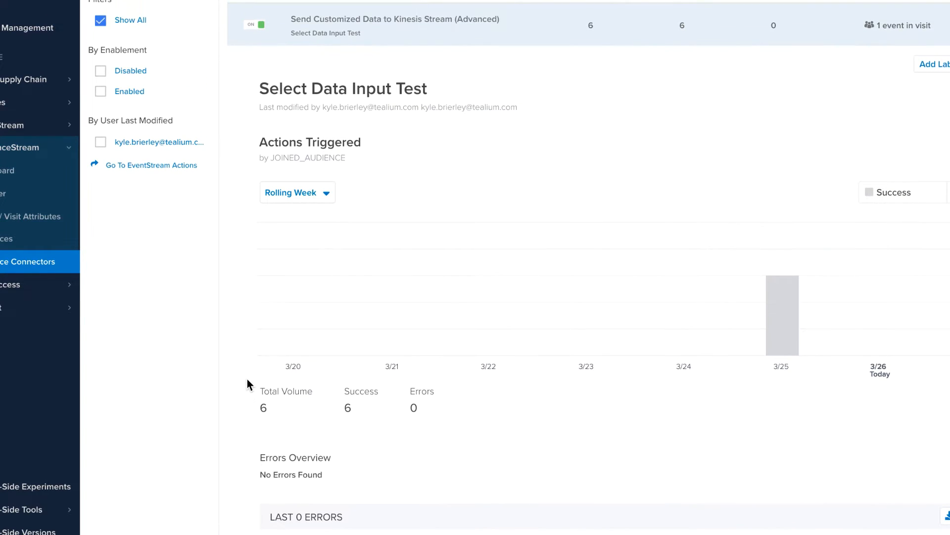
pyautogui.scroll(3)
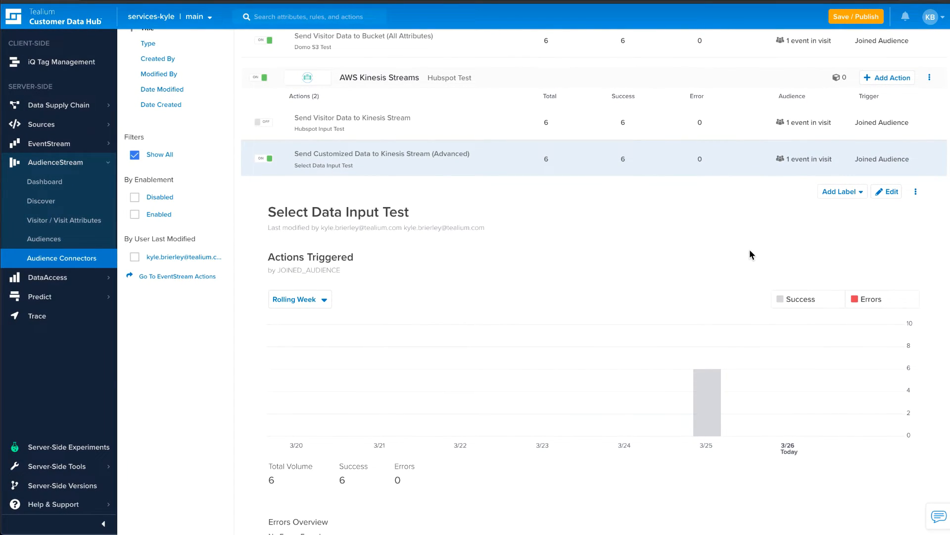
pyautogui.moveTo(887, 191)
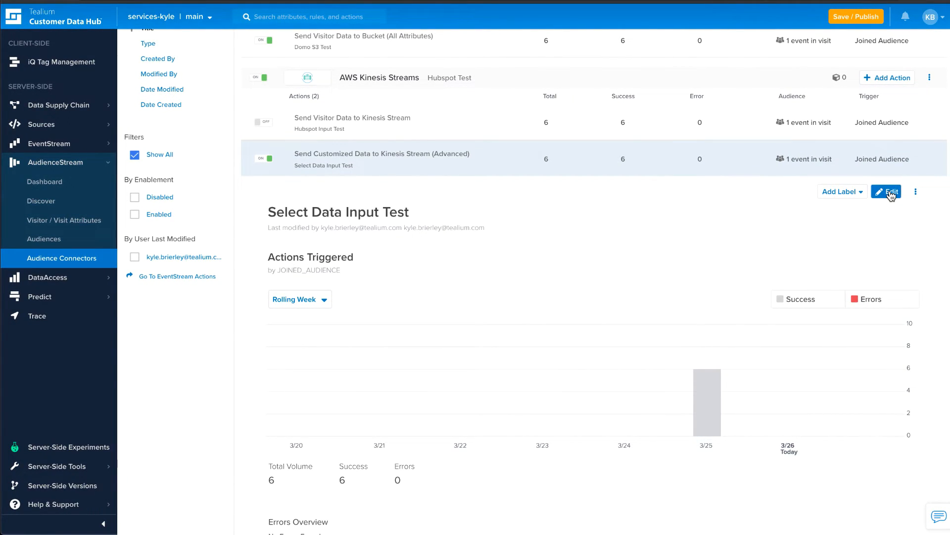
# - Edit the Kinesis Stream (Advanced) action and review its stream, partition key and message data settings
pyautogui.click(886, 192)
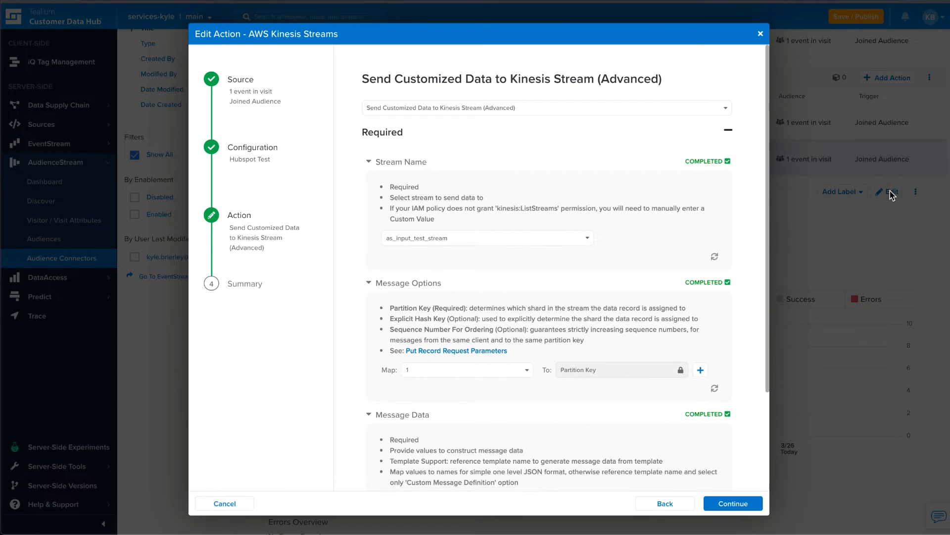
pyautogui.scroll(-3)
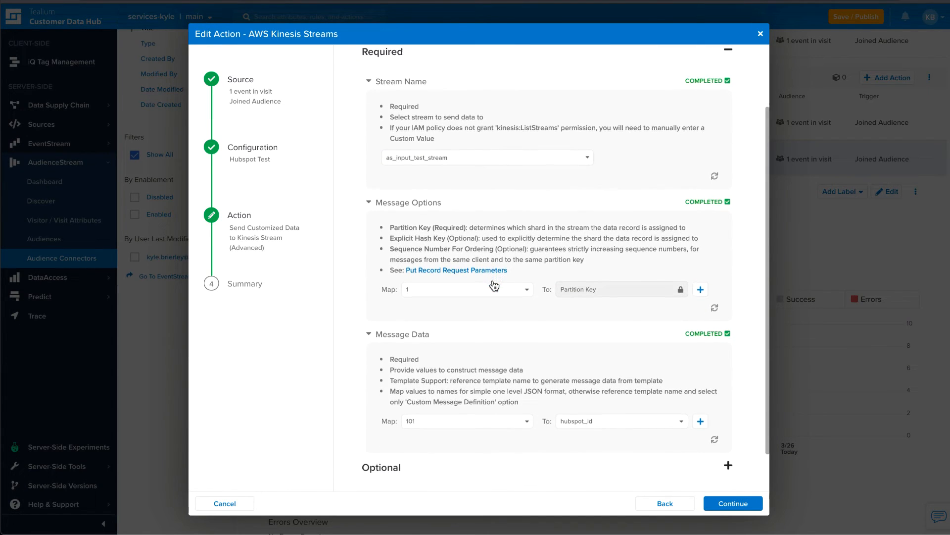
pyautogui.scroll(3)
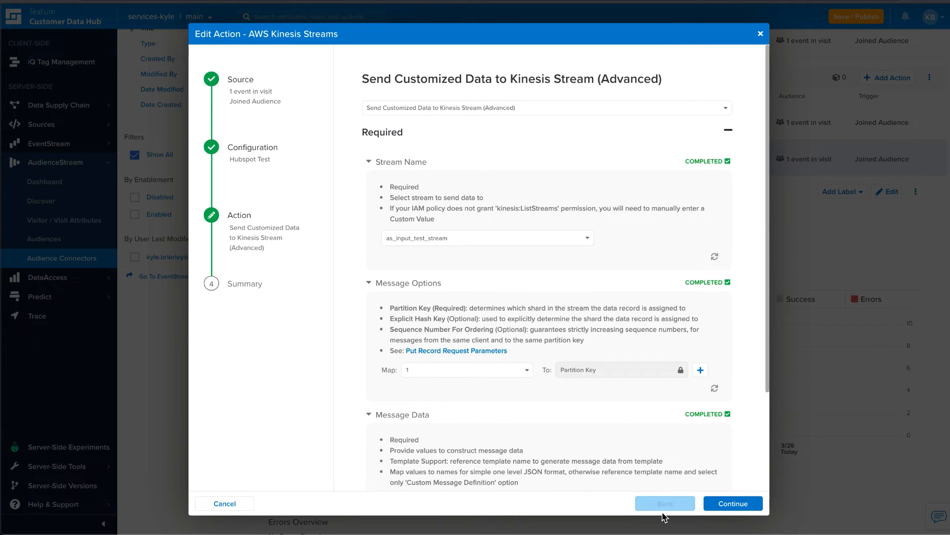
# - Go back to the connector step keeping Hubspot Test, continue to the Summary and finish the edit
pyautogui.click(665, 503)
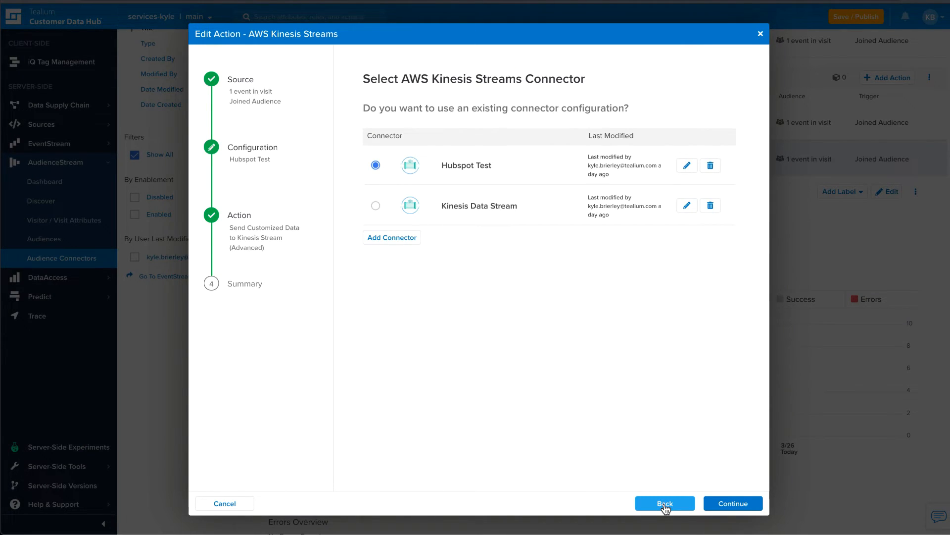
pyautogui.moveTo(492, 221)
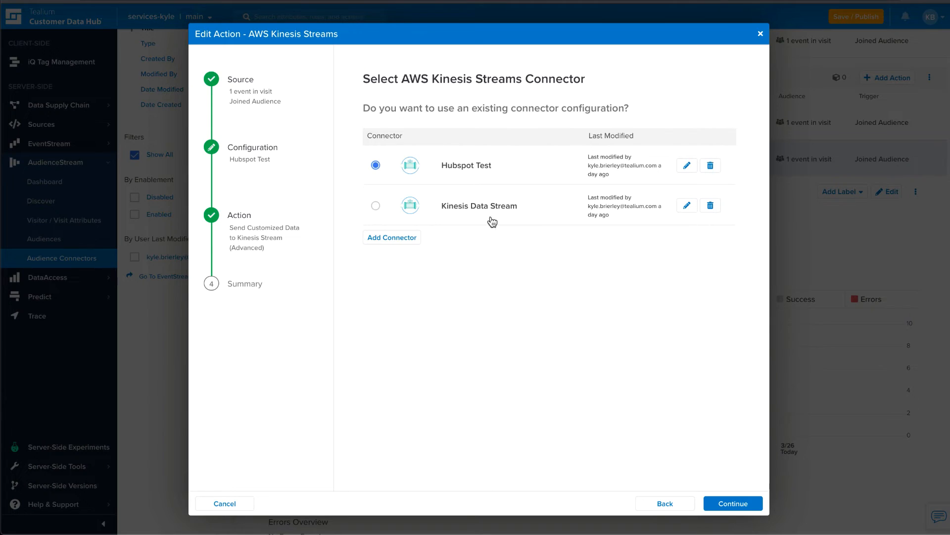
pyautogui.moveTo(478, 186)
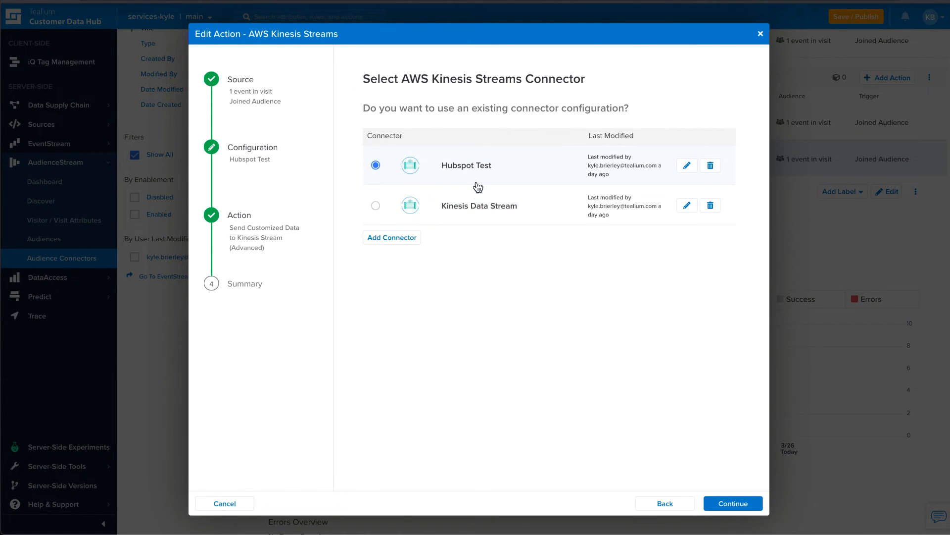
pyautogui.moveTo(488, 184)
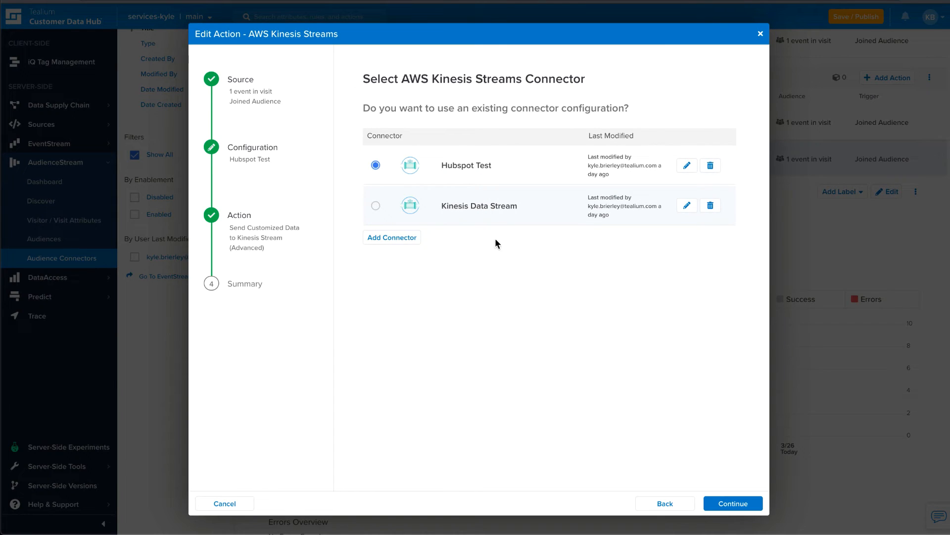
pyautogui.click(733, 503)
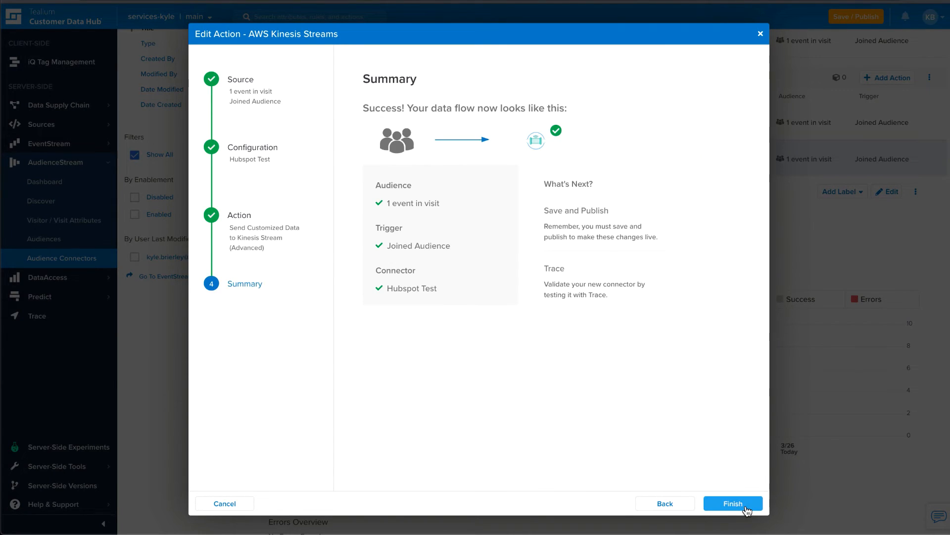
pyautogui.click(732, 503)
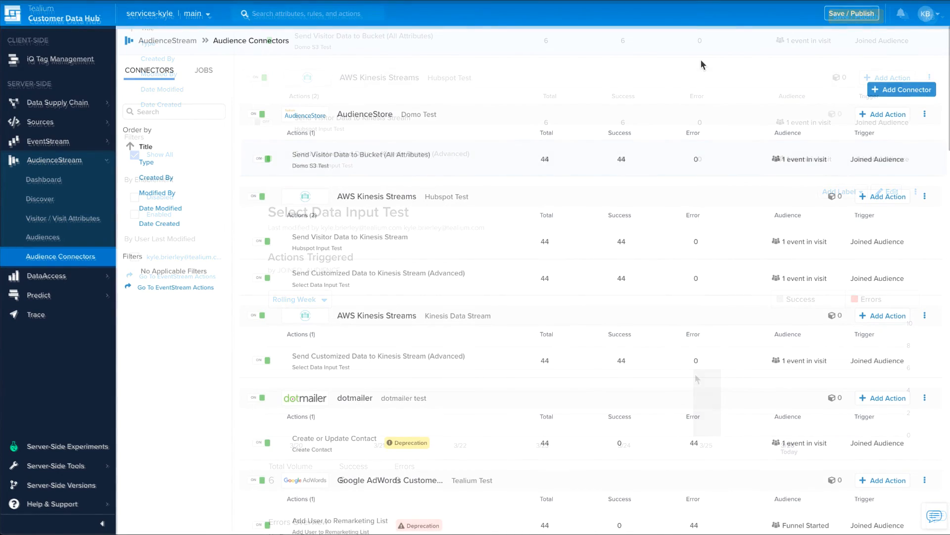